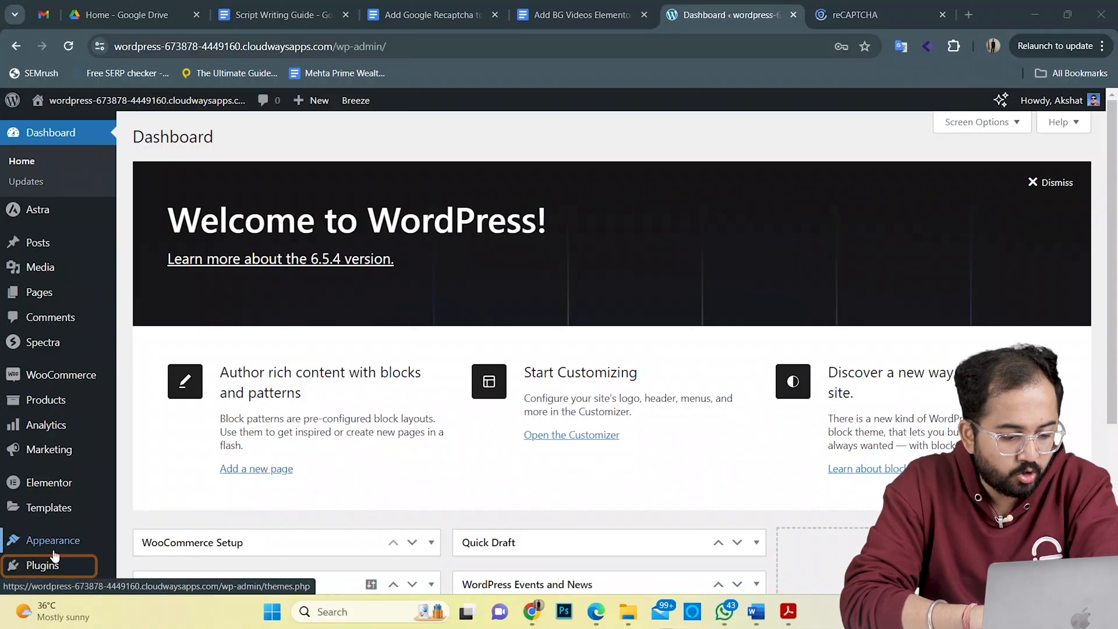
- Install the Advanced Google reCAPTCHA plugin from Add New Plugin and go to its settings
left_click(41, 565)
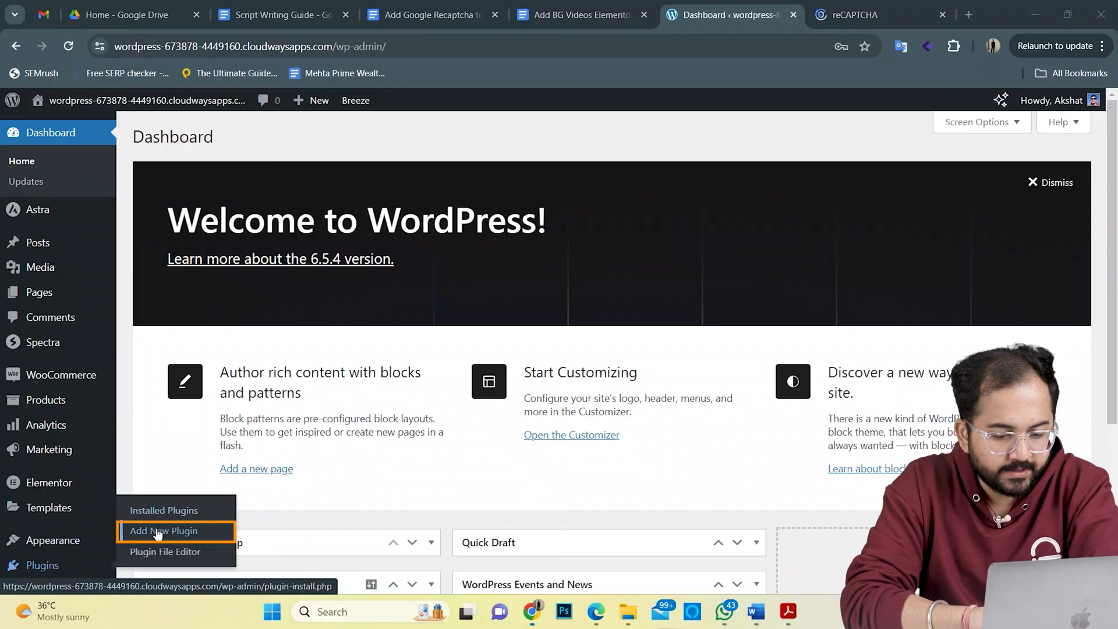
left_click(164, 531)
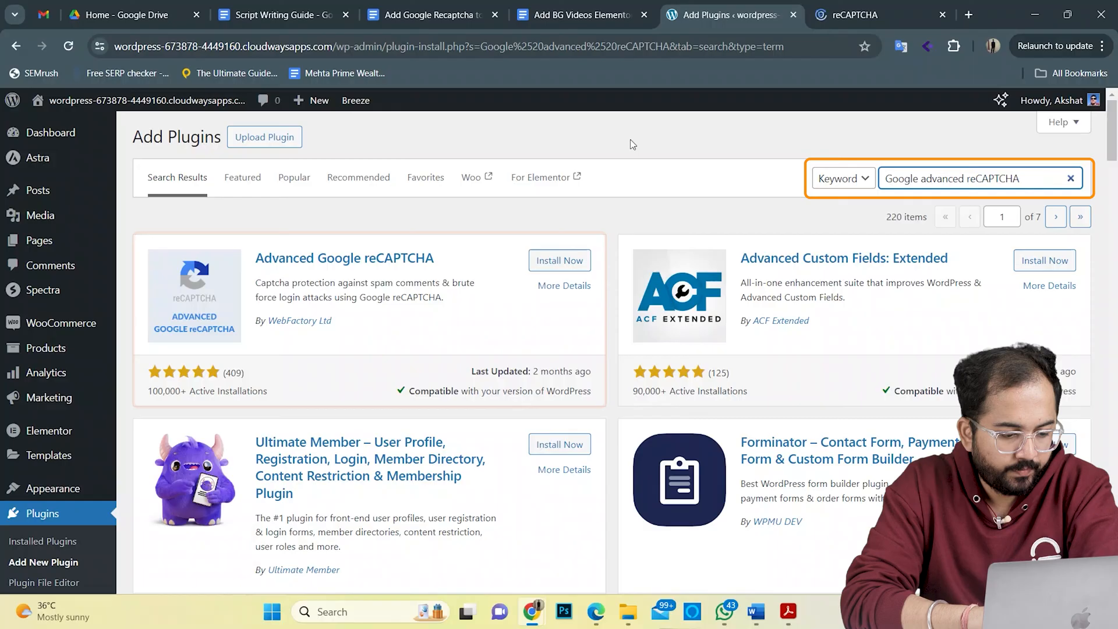
left_click(559, 260)
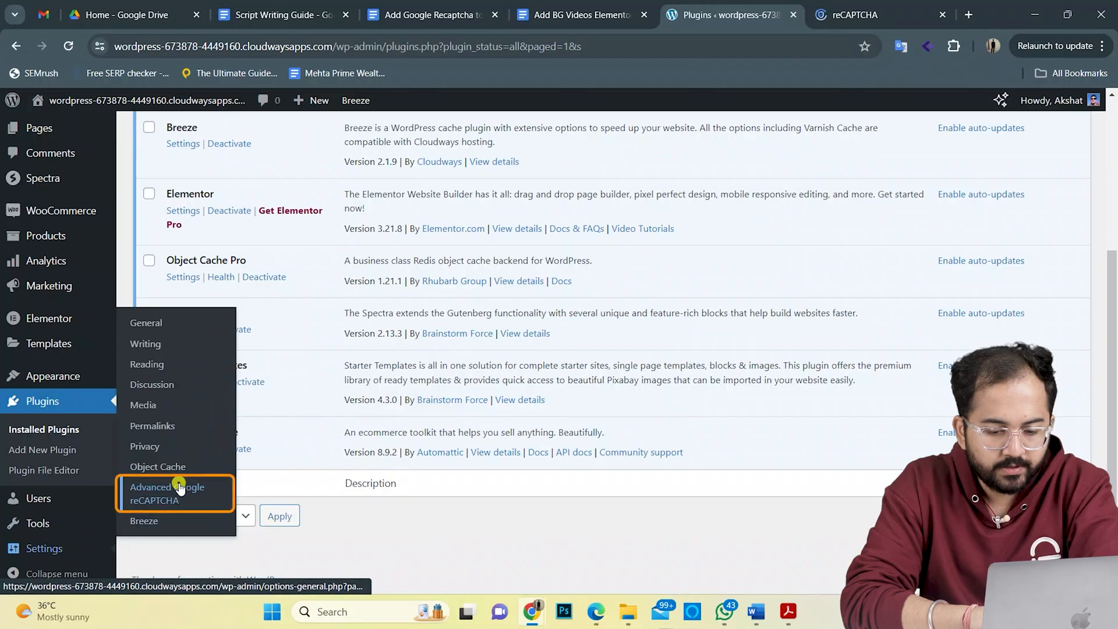
left_click(168, 494)
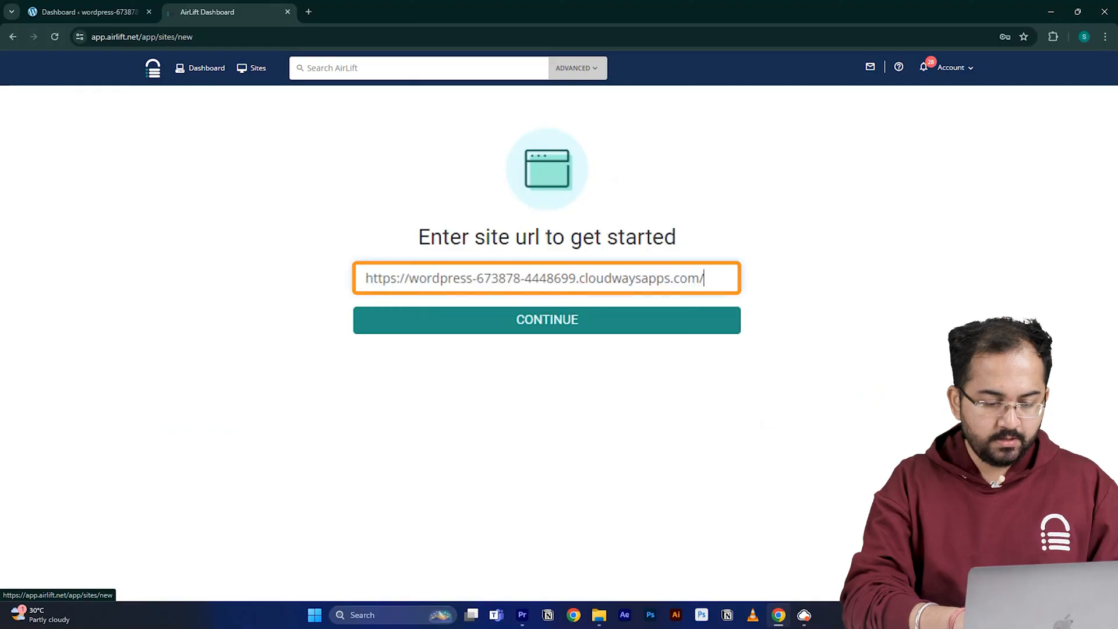
- Analyse the entered site in AirLift and review the Site Performance Report
left_click(546, 319)
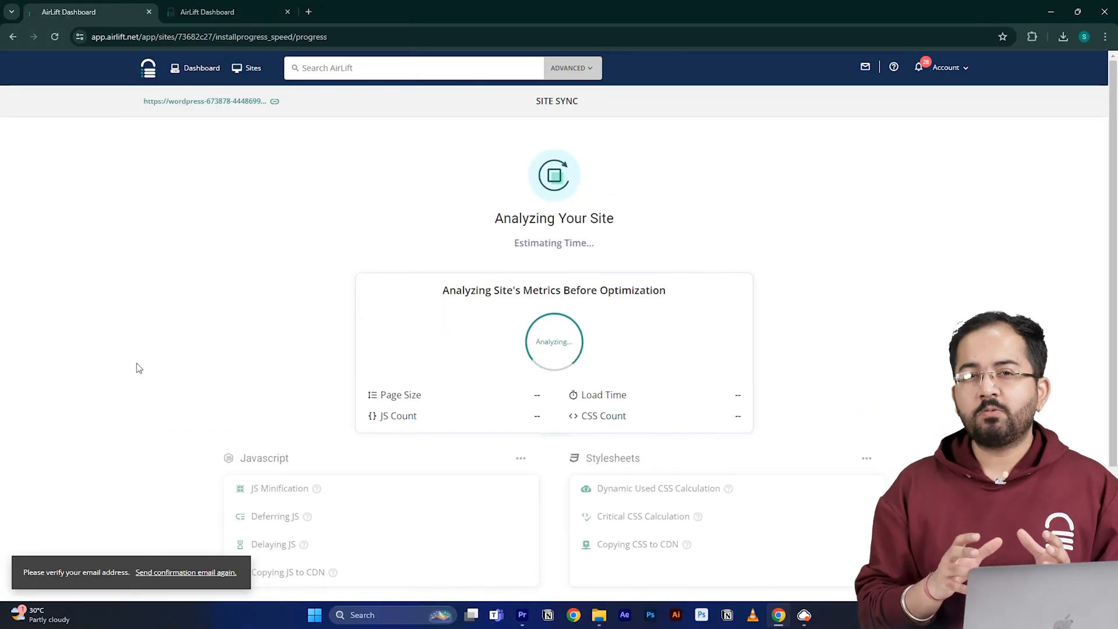
mouse_move(164, 471)
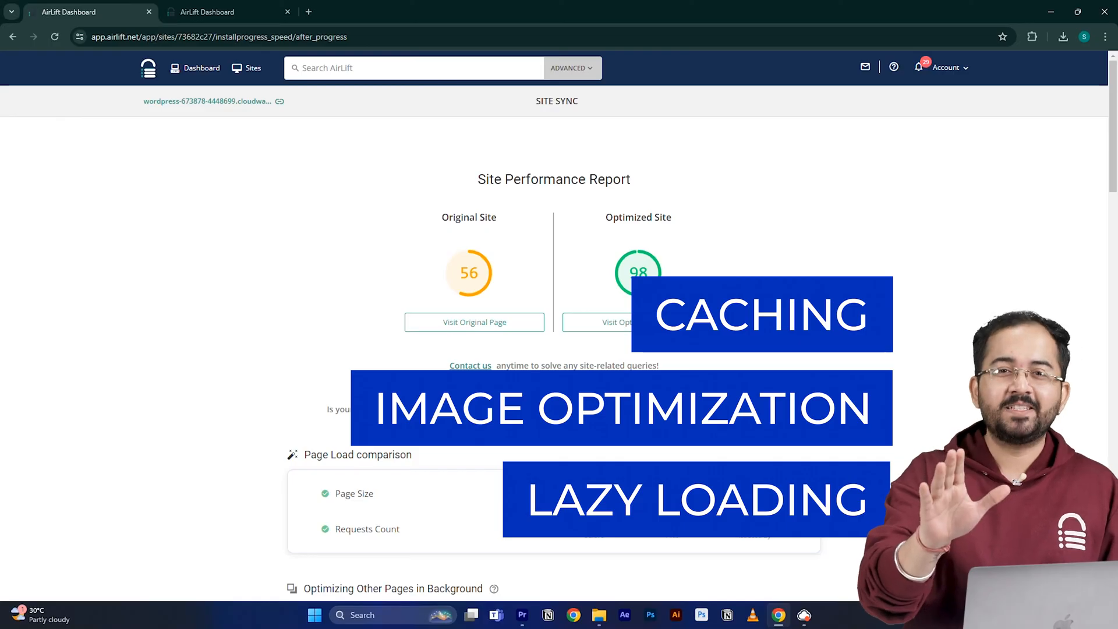
scroll("down", 3)
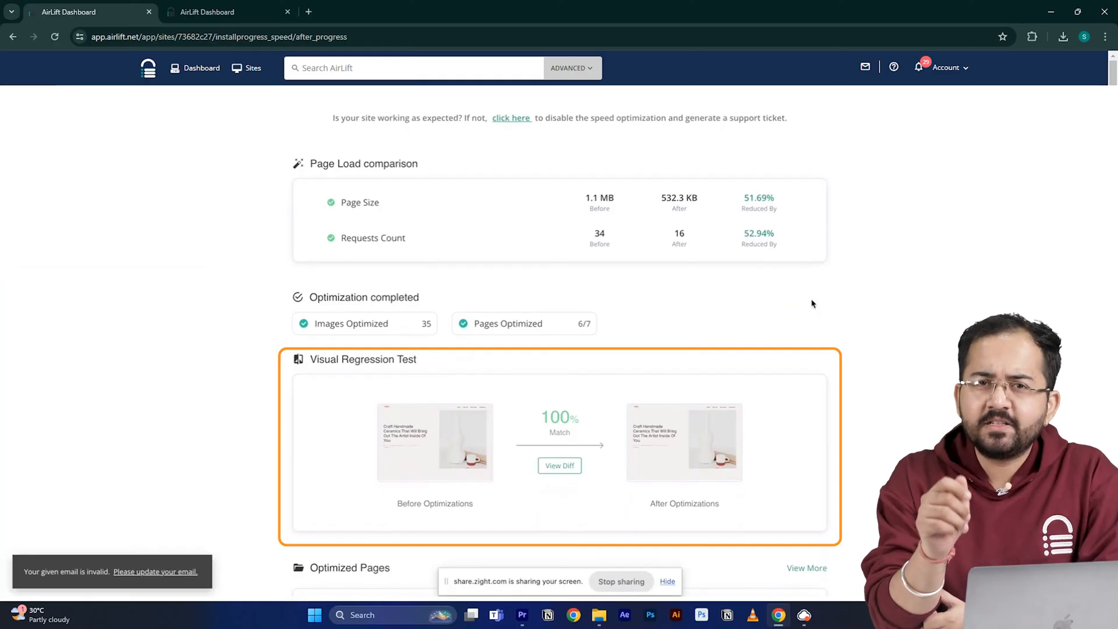
scroll("up", 3)
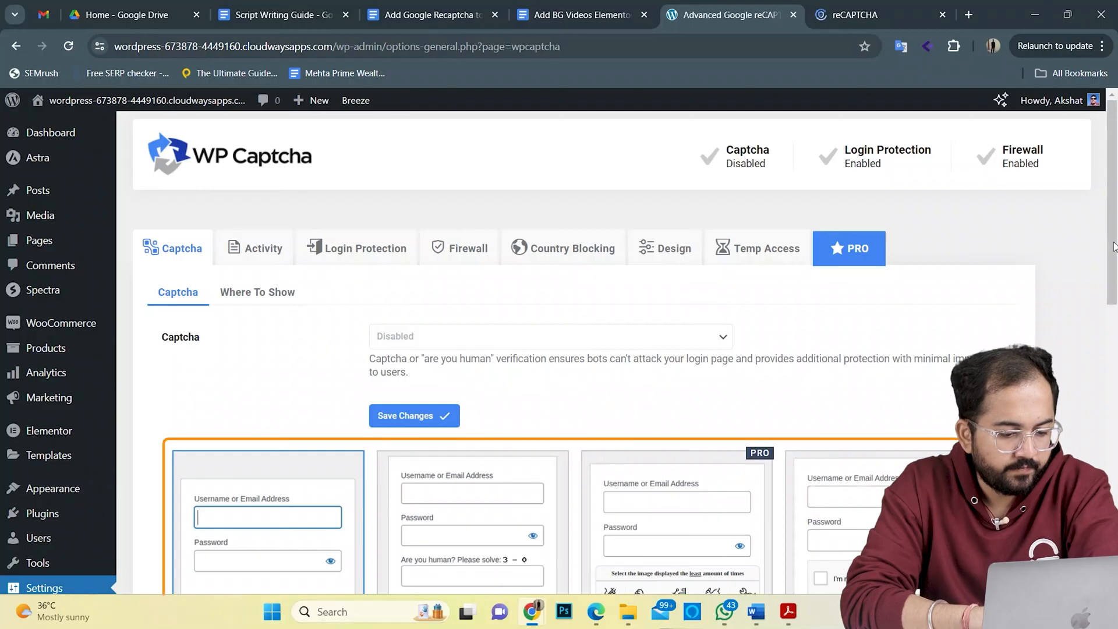
- Review the Where To Show, Activity and Login Protection sections of WP Captcha
scroll("down", 3)
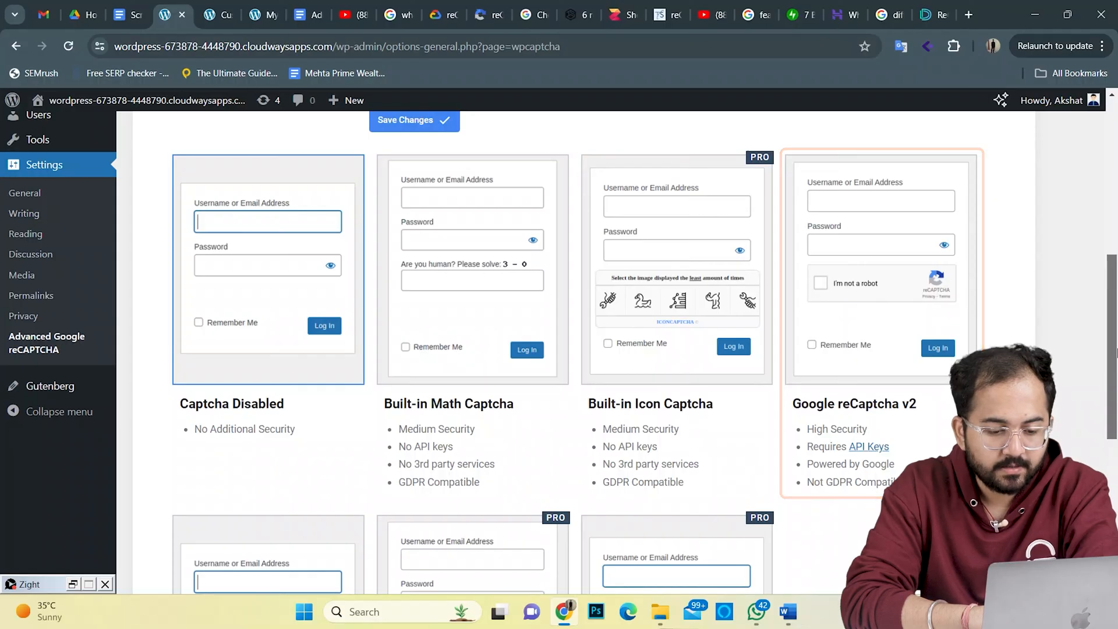
scroll("down", 3)
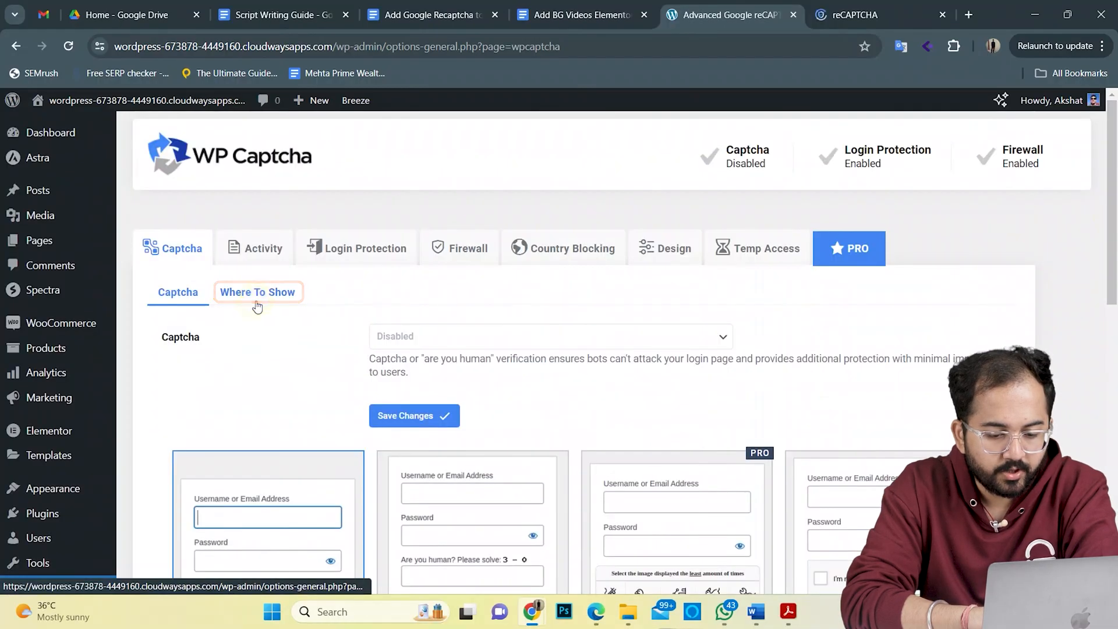
left_click(256, 291)
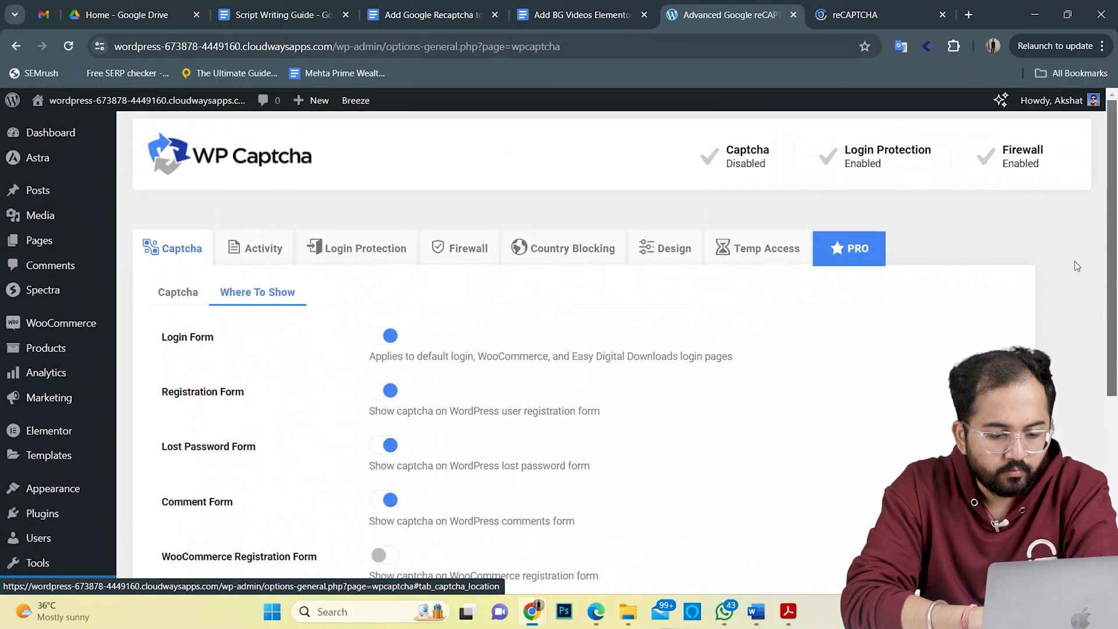
left_click(262, 247)
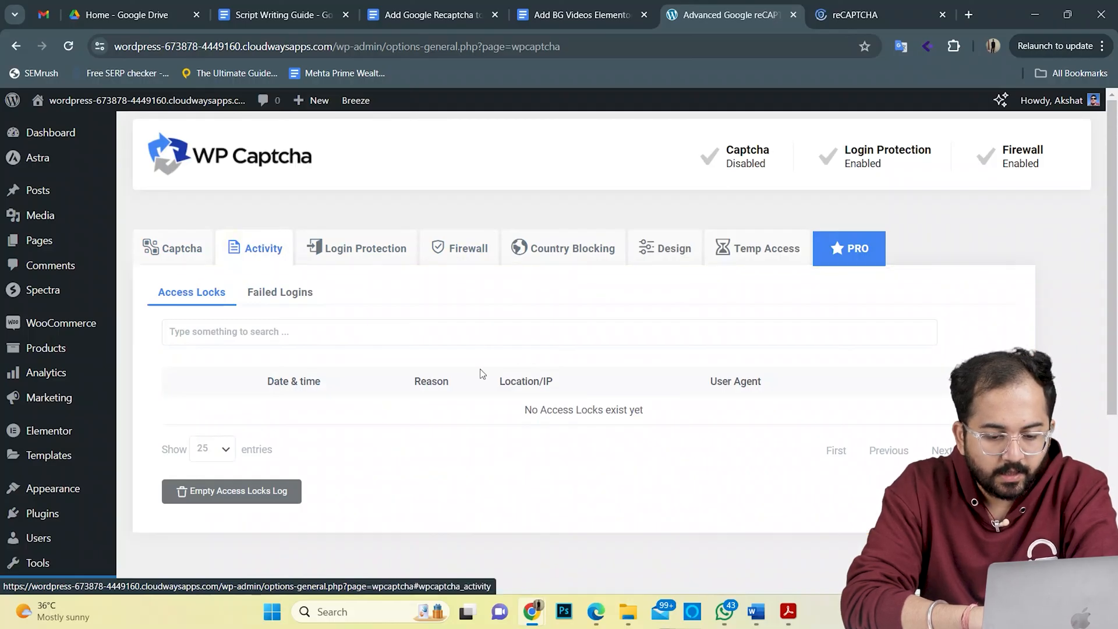
left_click(364, 247)
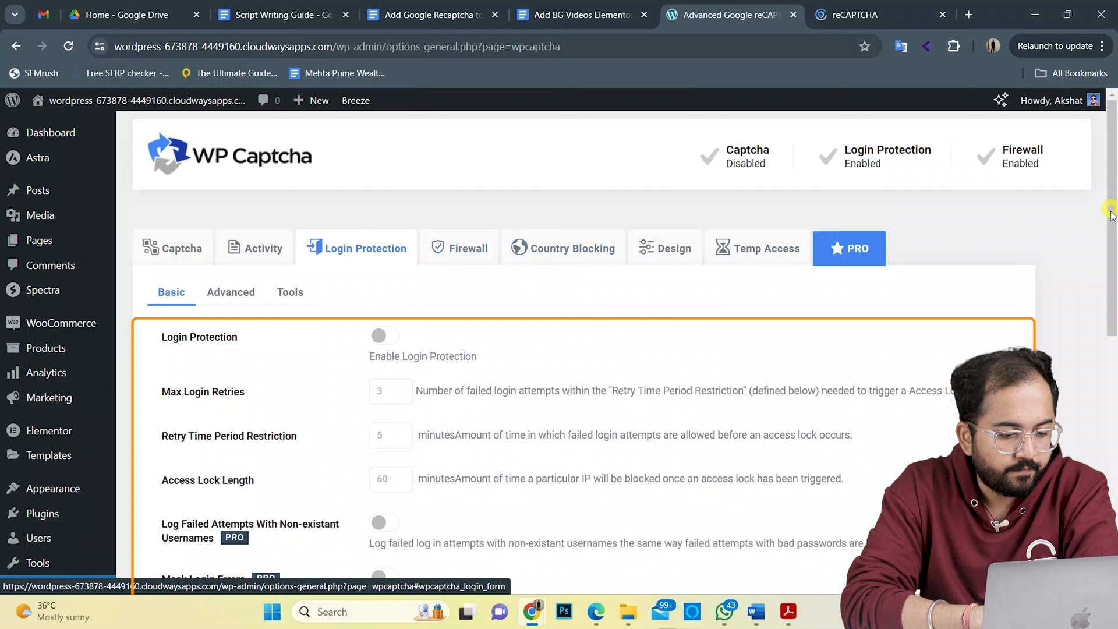
mouse_move(1042, 171)
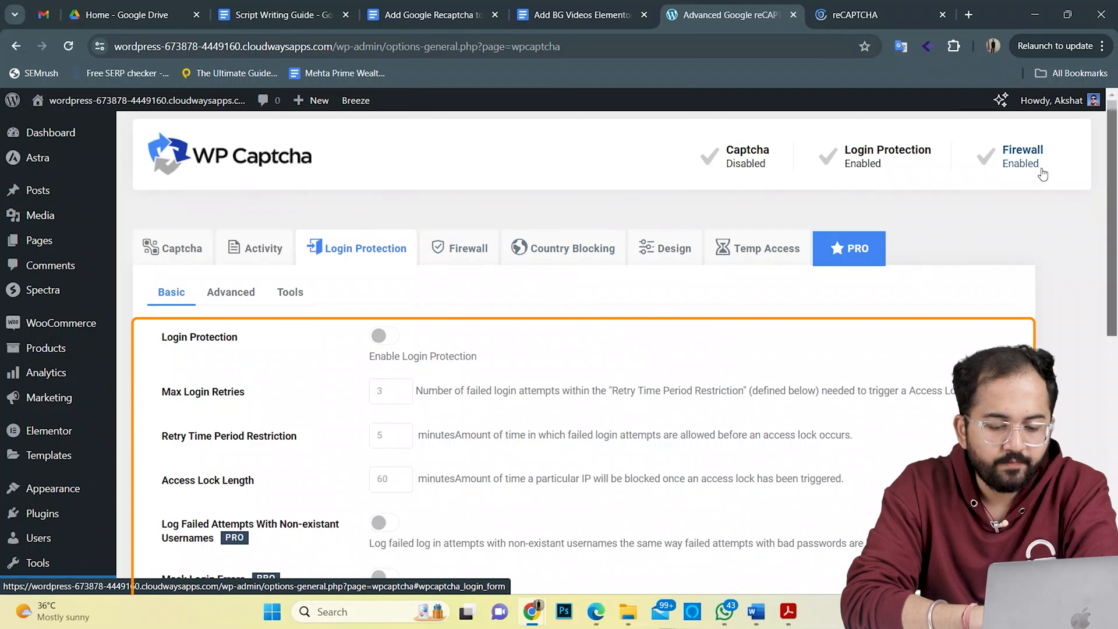
- Review the Firewall, Country Blocking and Design sections, returning to the Captcha settings
left_click(461, 247)
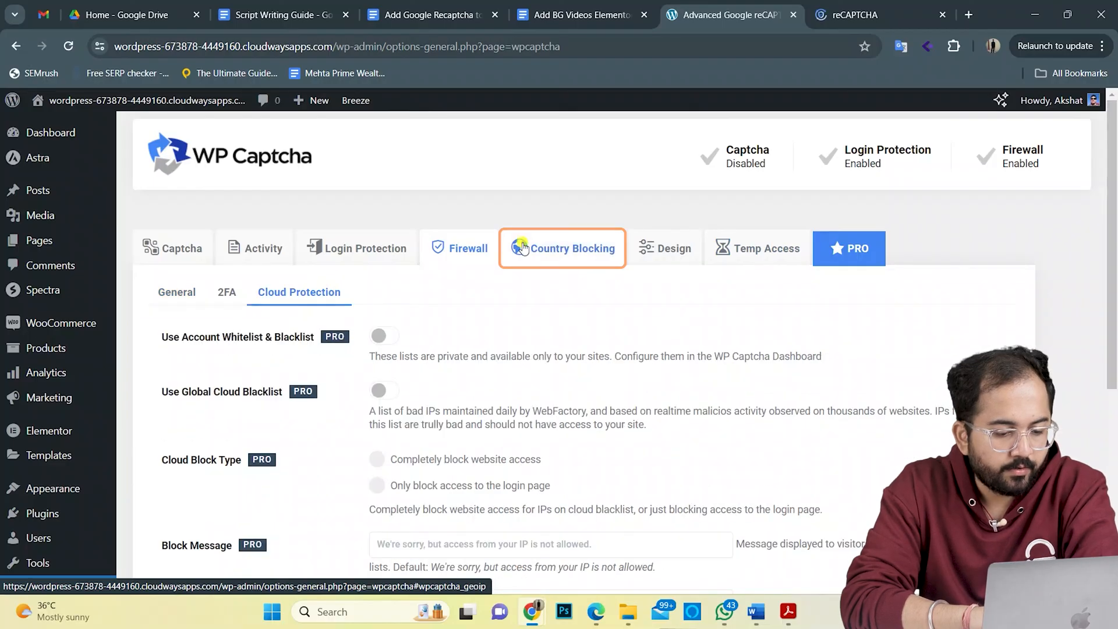
left_click(570, 248)
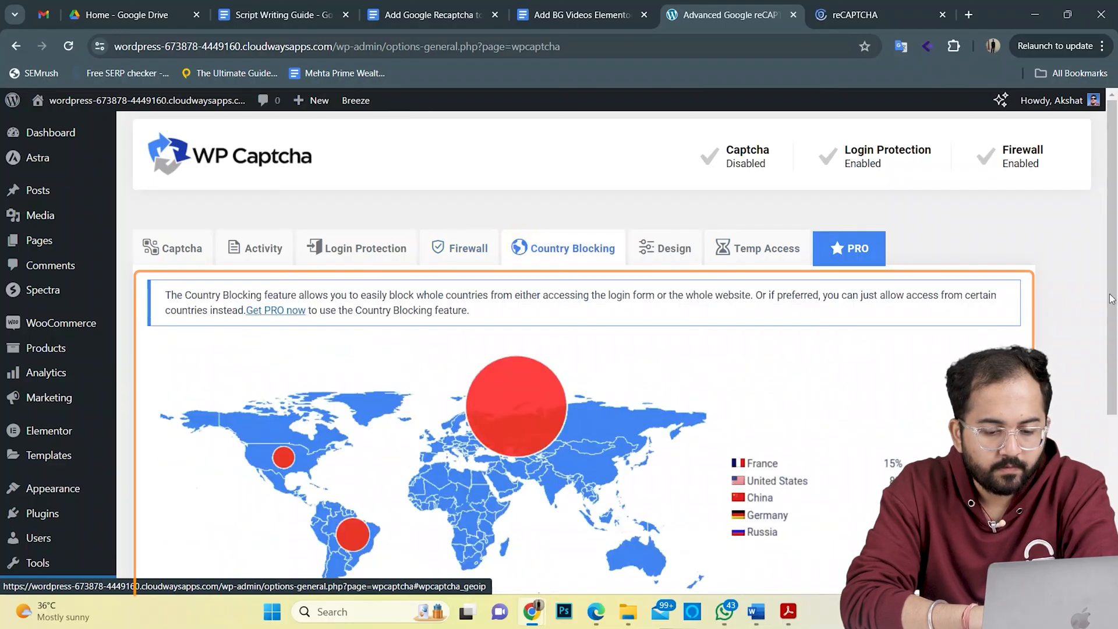
mouse_move(671, 216)
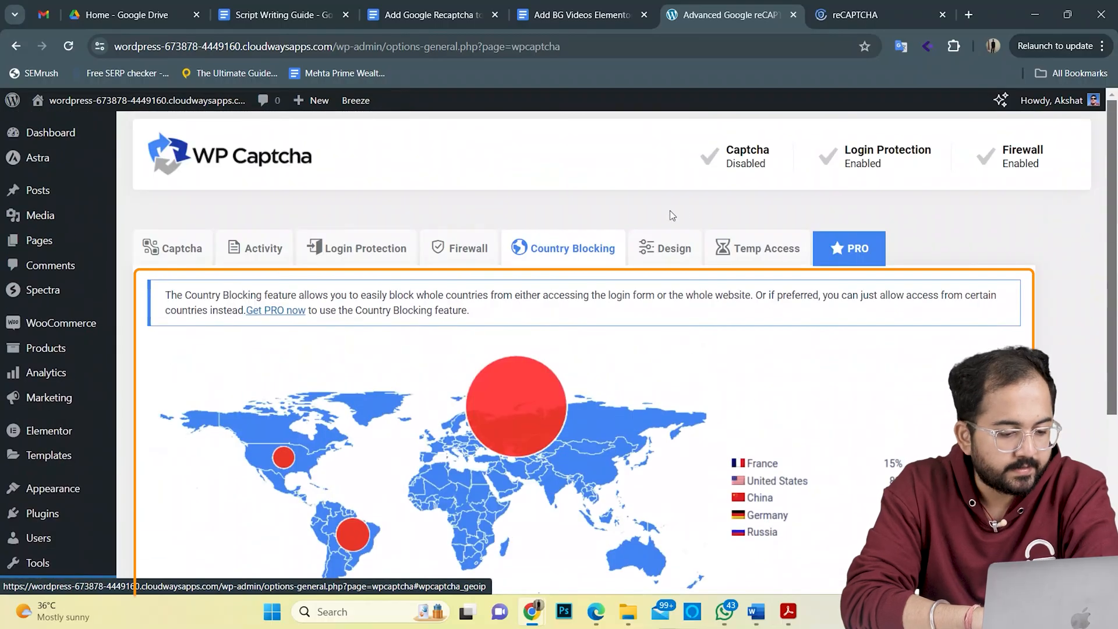
left_click(671, 247)
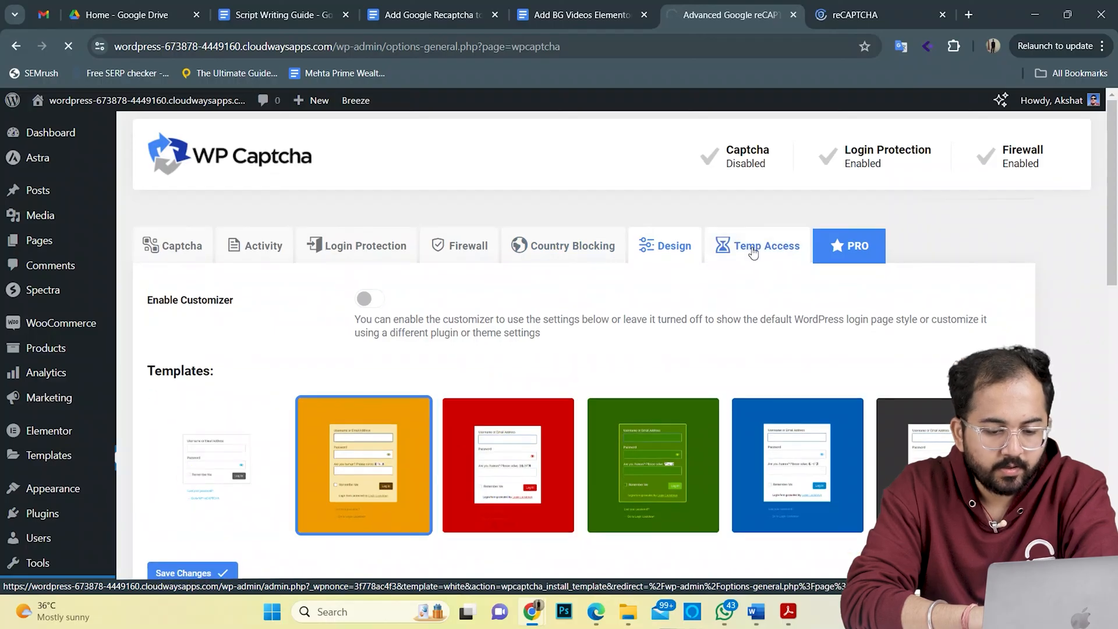
left_click(764, 246)
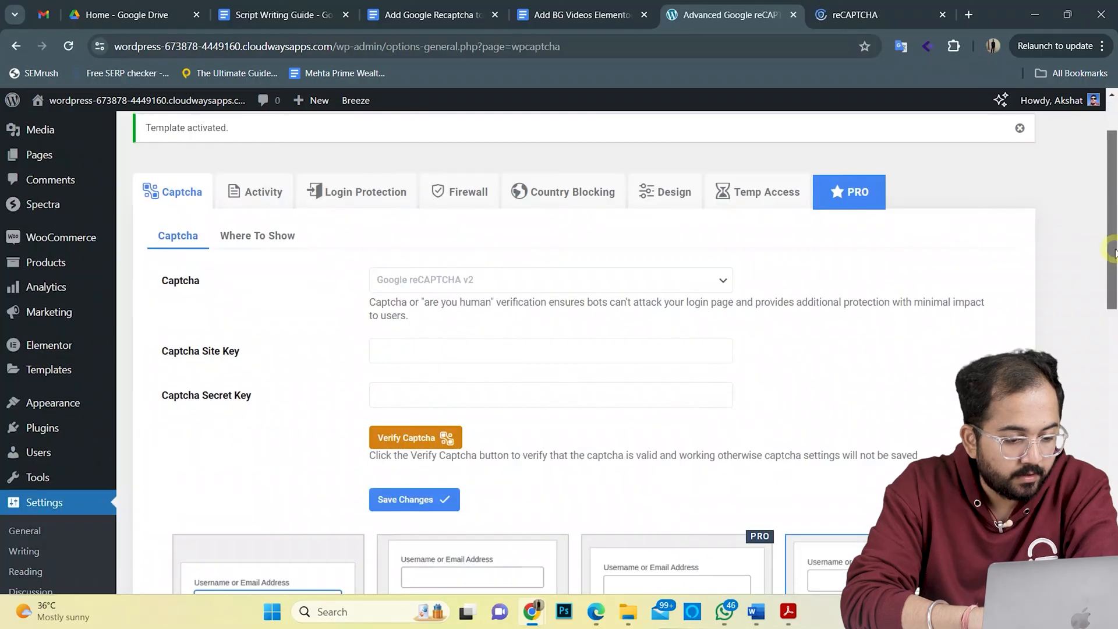
- Choose Google reCAPTCHA v2 as the captcha type and switch to Google's reCAPTCHA site
left_click(549, 278)
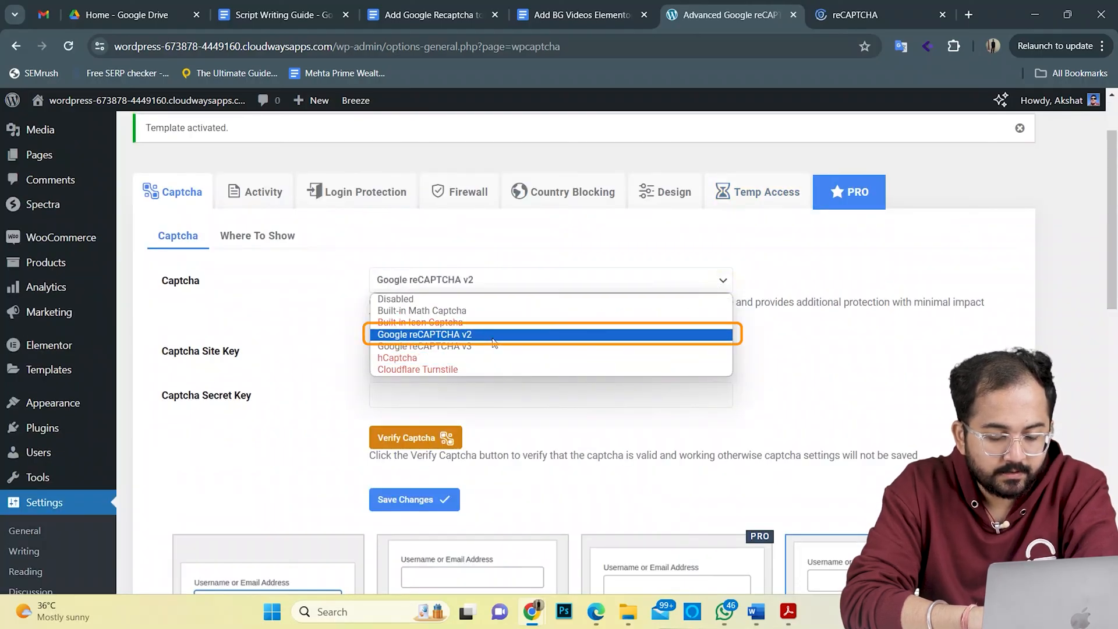
left_click(424, 334)
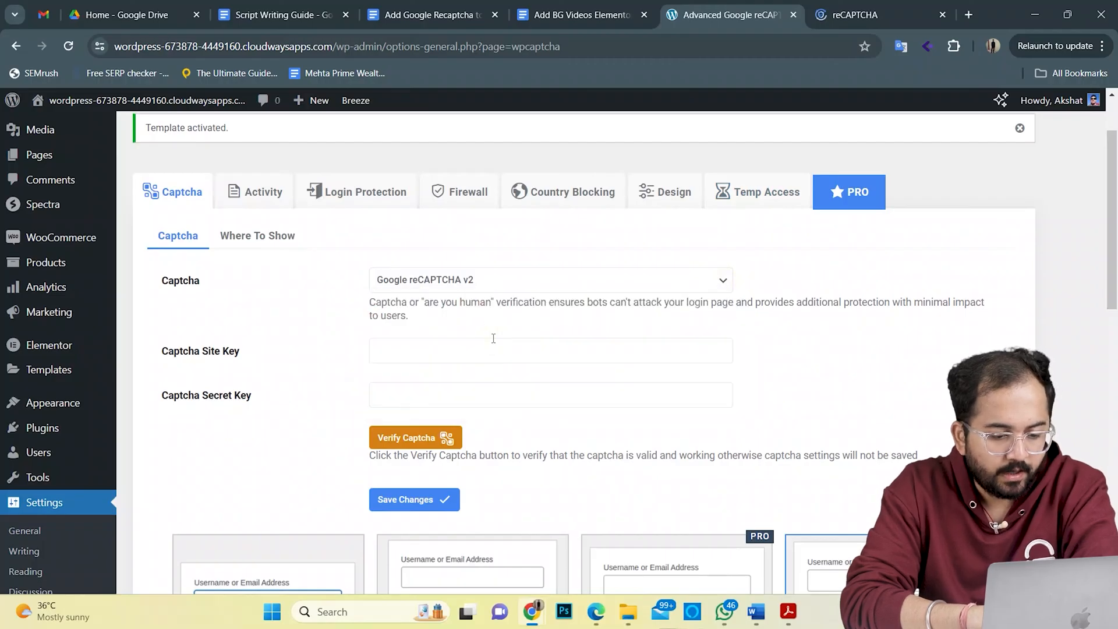
left_click(877, 14)
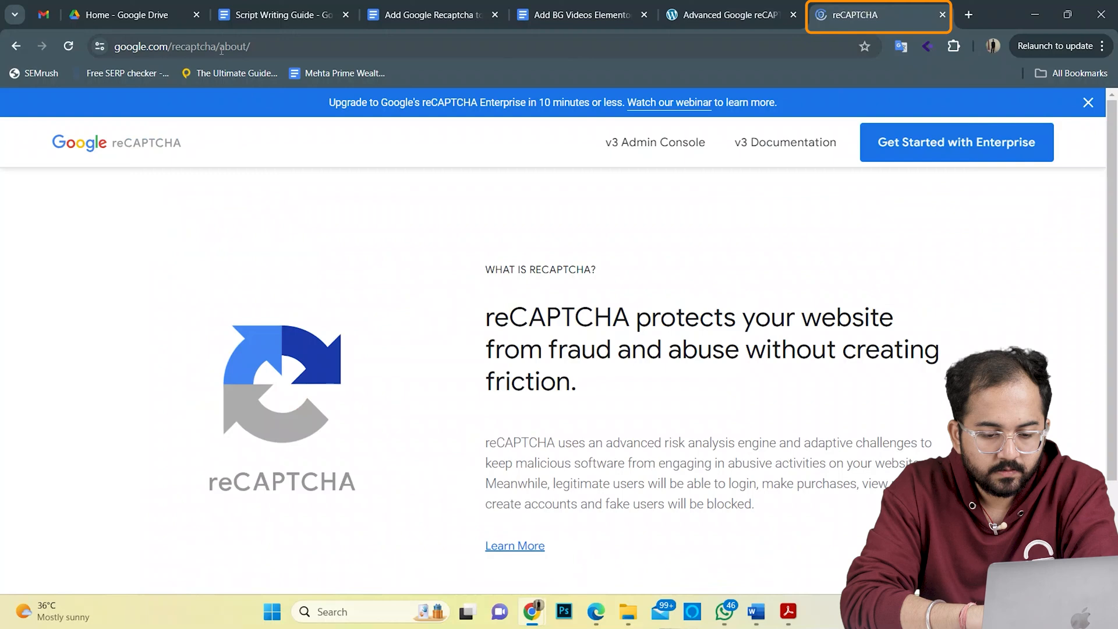
- In the reCAPTCHA admin console start a new site with the challenge v2 type
left_click(654, 142)
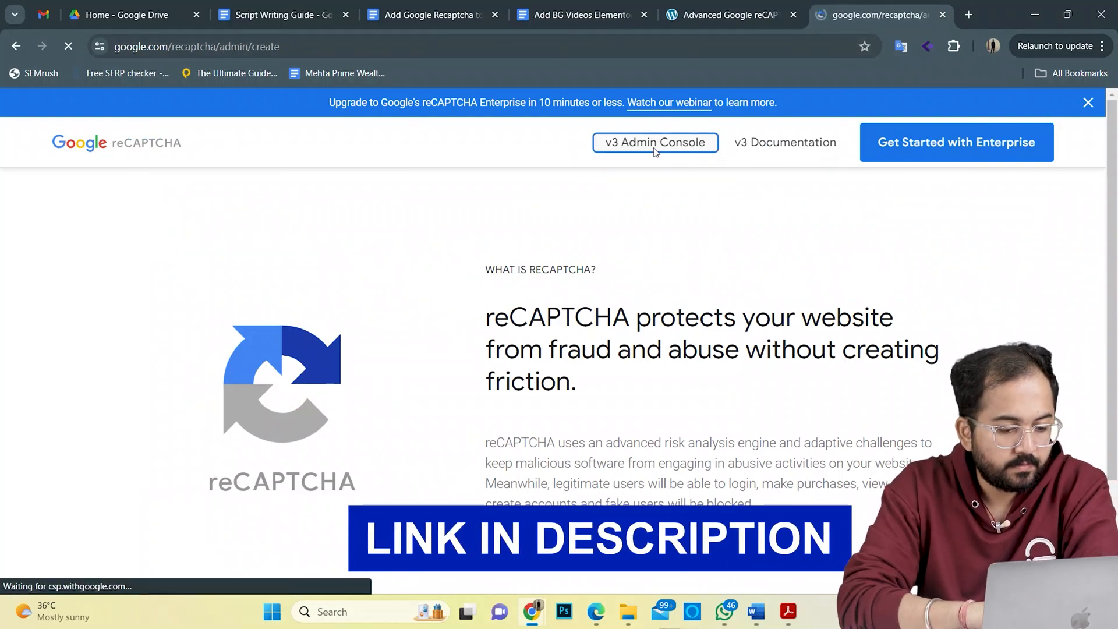
left_click(654, 142)
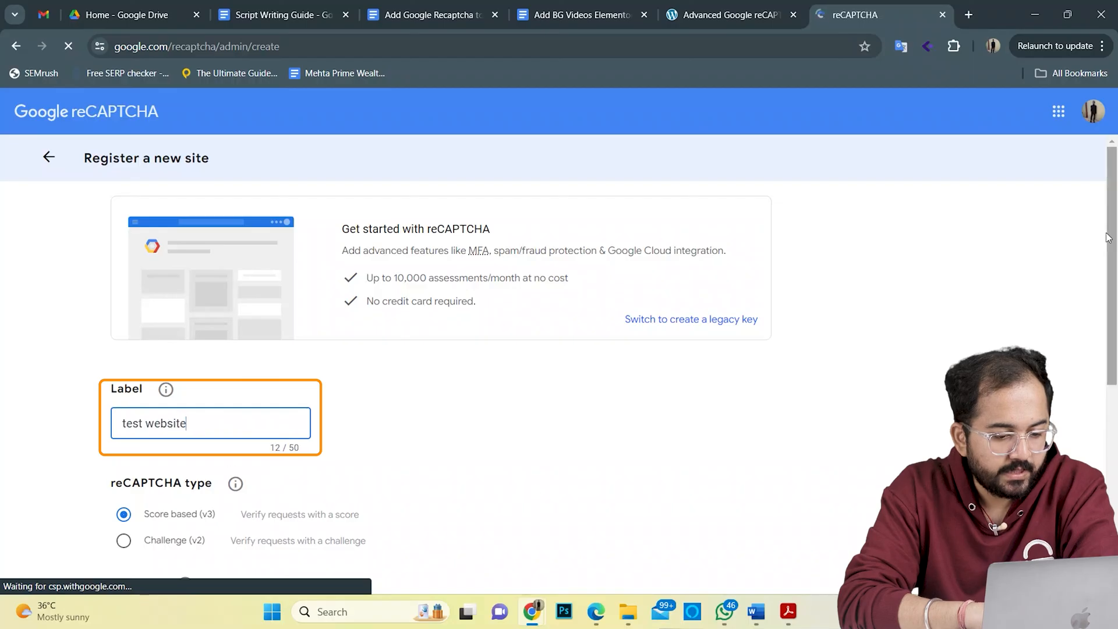
scroll("down", 3)
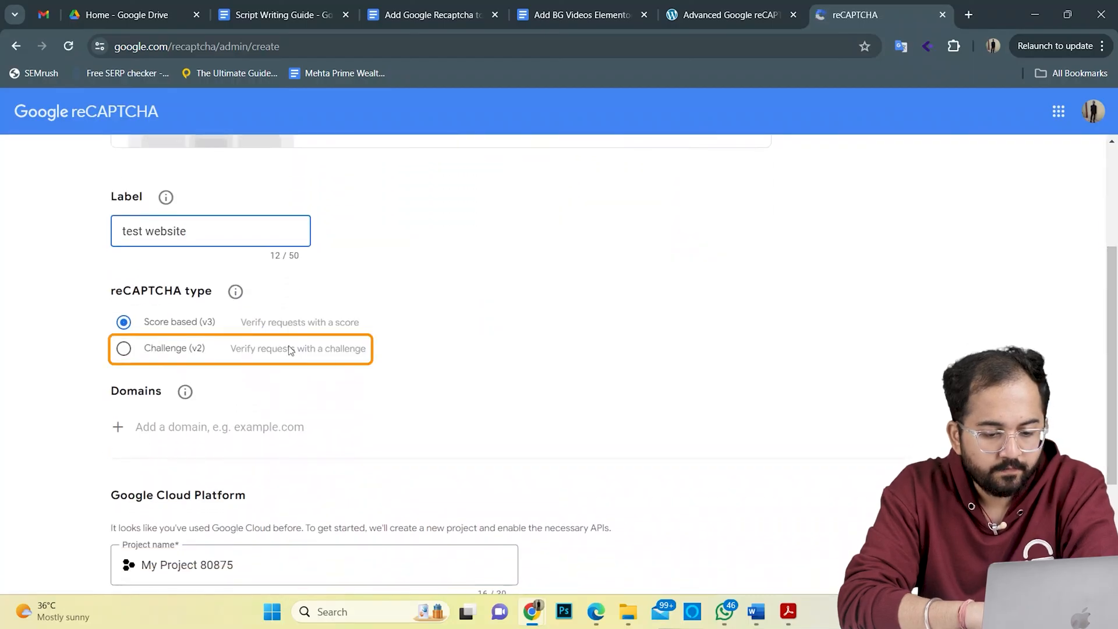
left_click(124, 348)
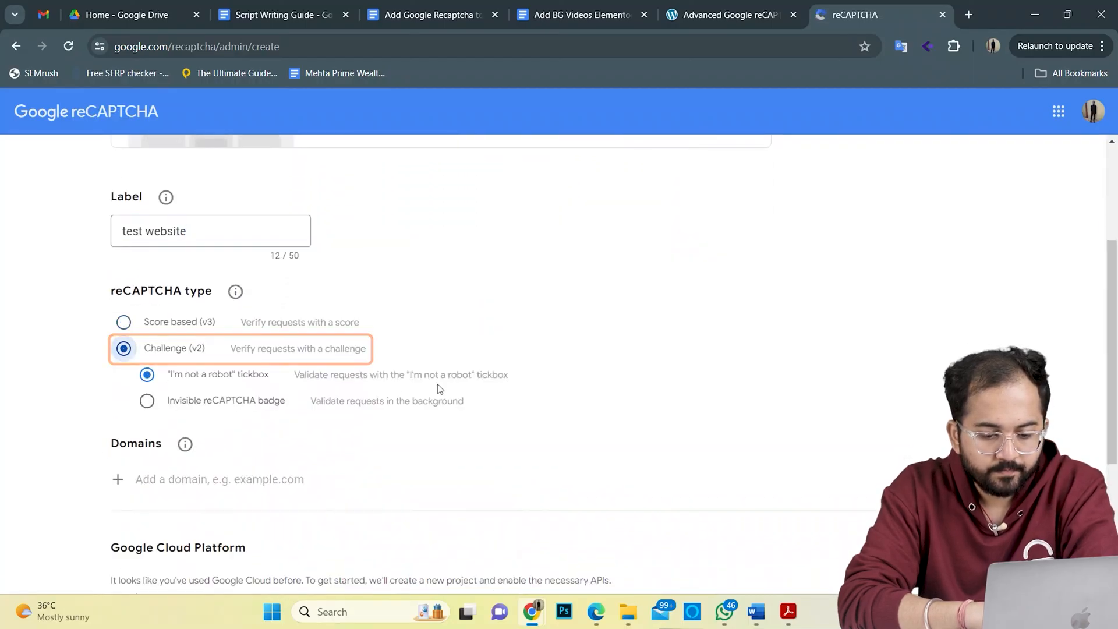
mouse_move(535, 469)
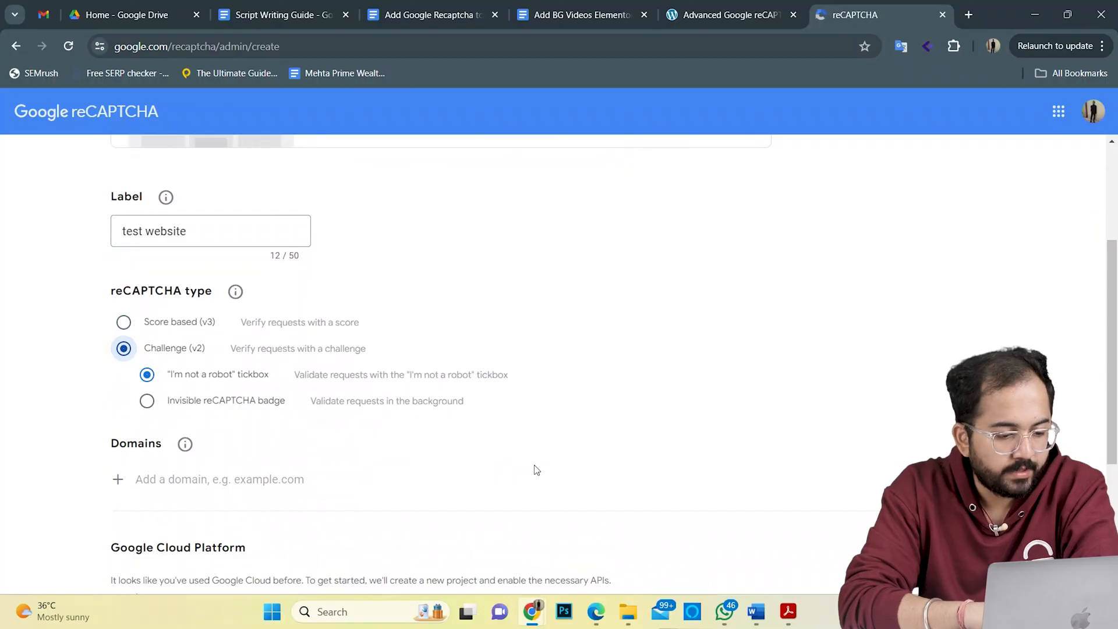
mouse_move(196, 385)
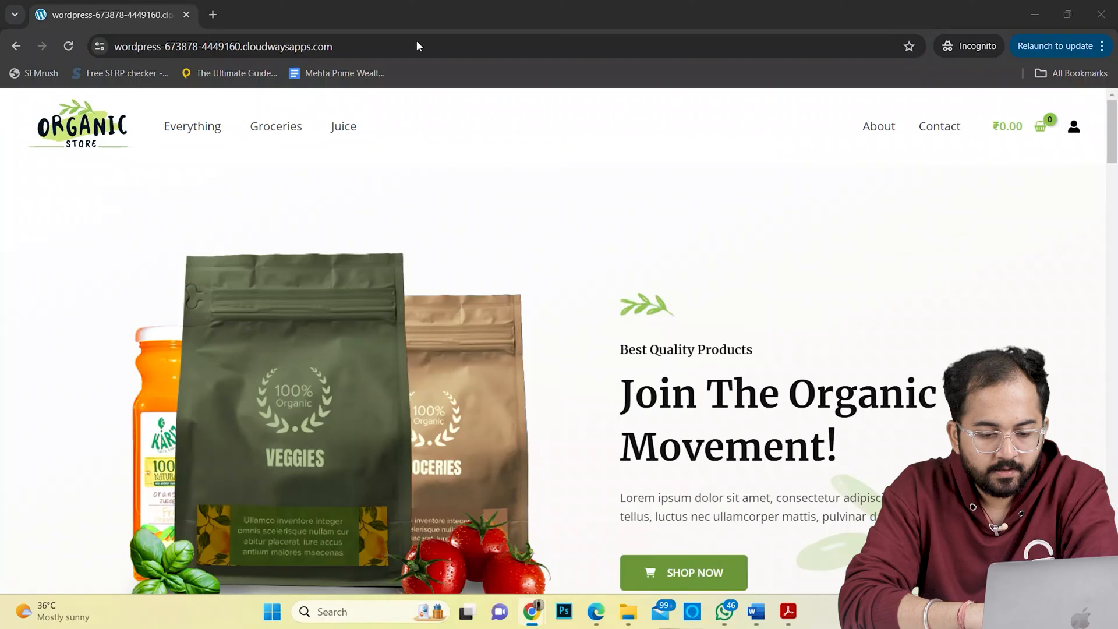
- Enter the site's domain without the trailing slash and submit the registration
left_click(882, 14)
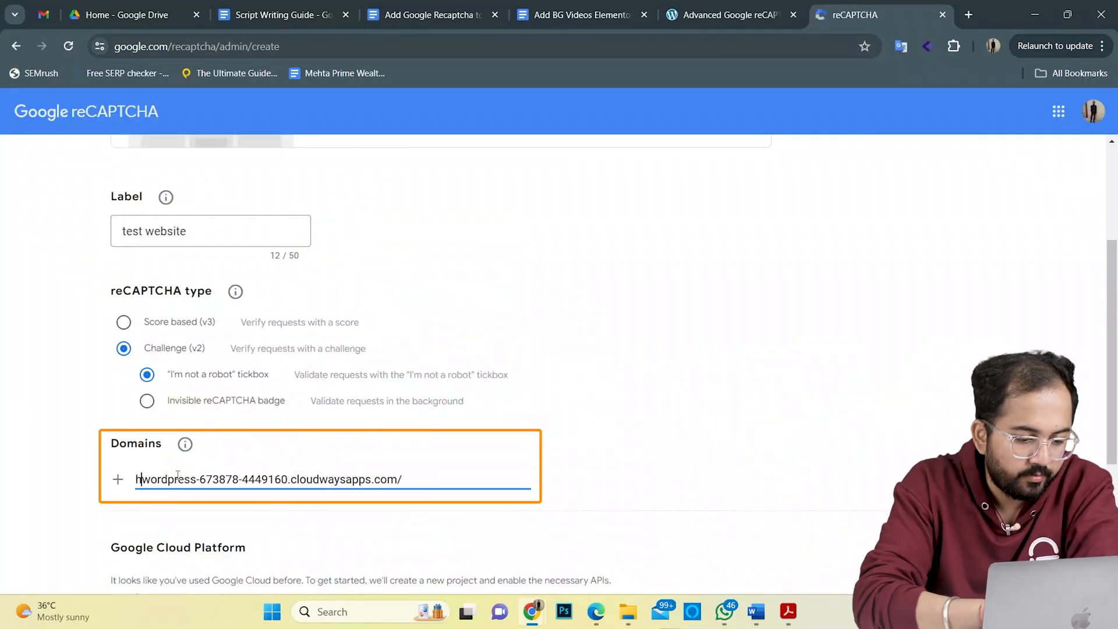
type("www.")
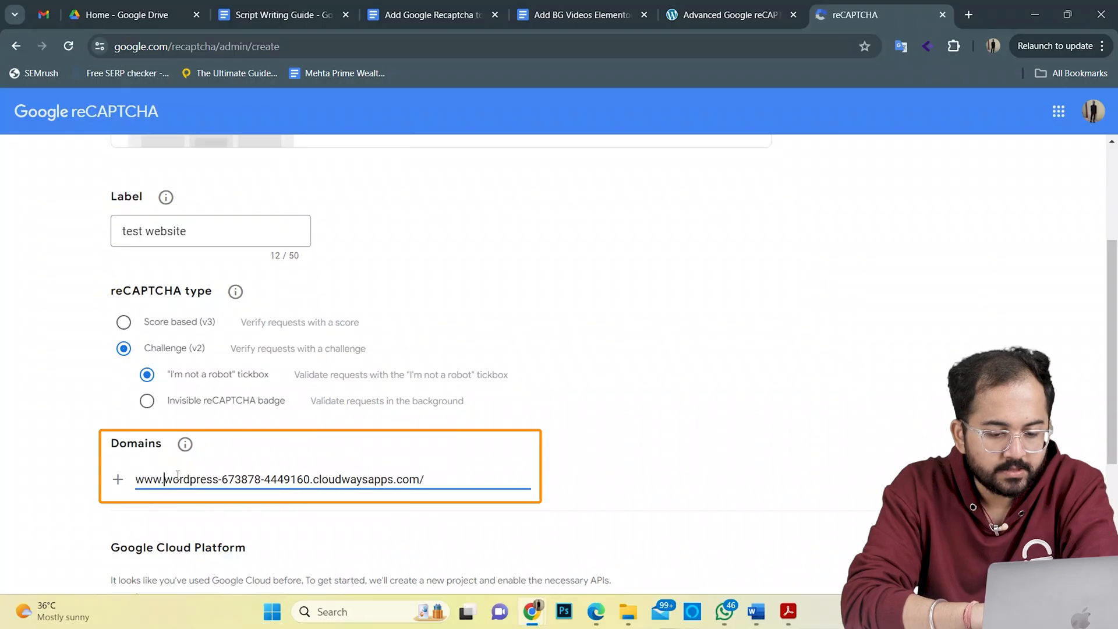
key("Backspace")
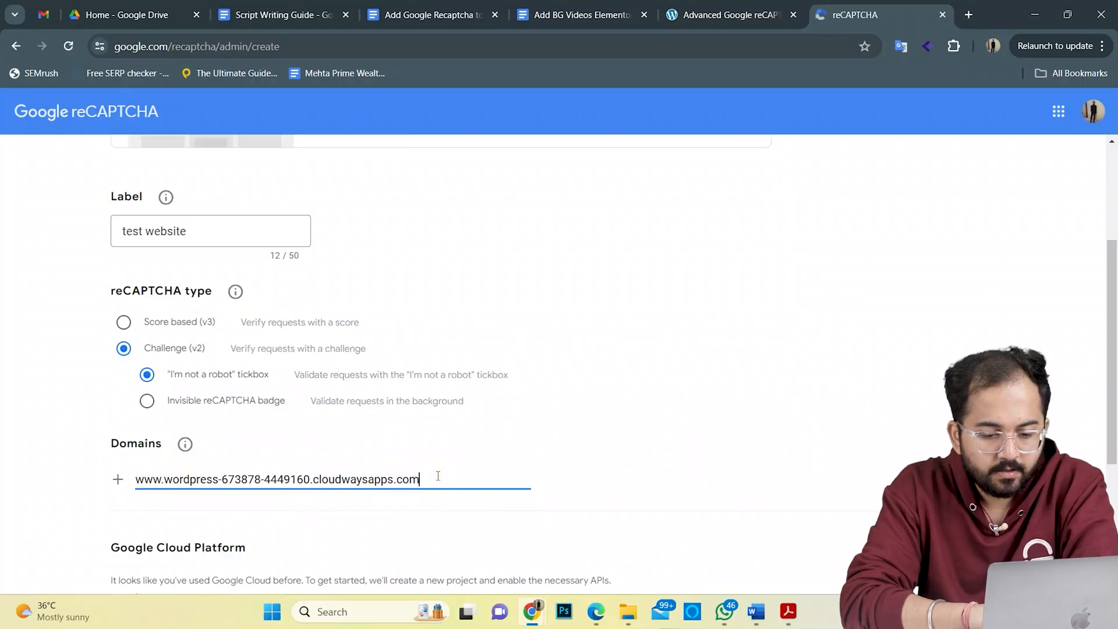
scroll("down", 3)
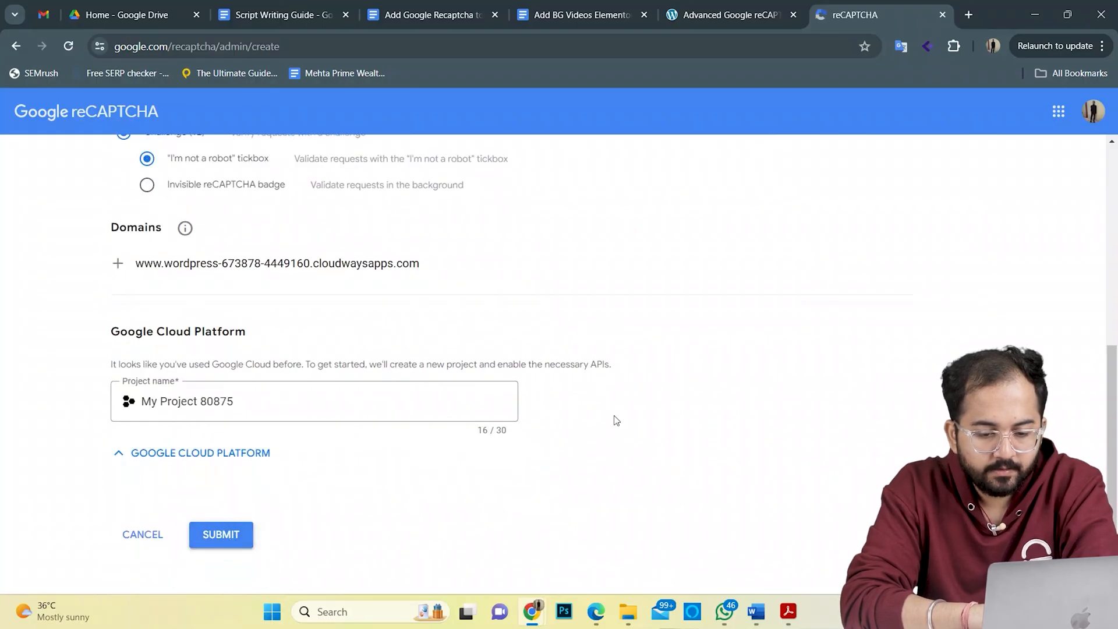
left_click(220, 535)
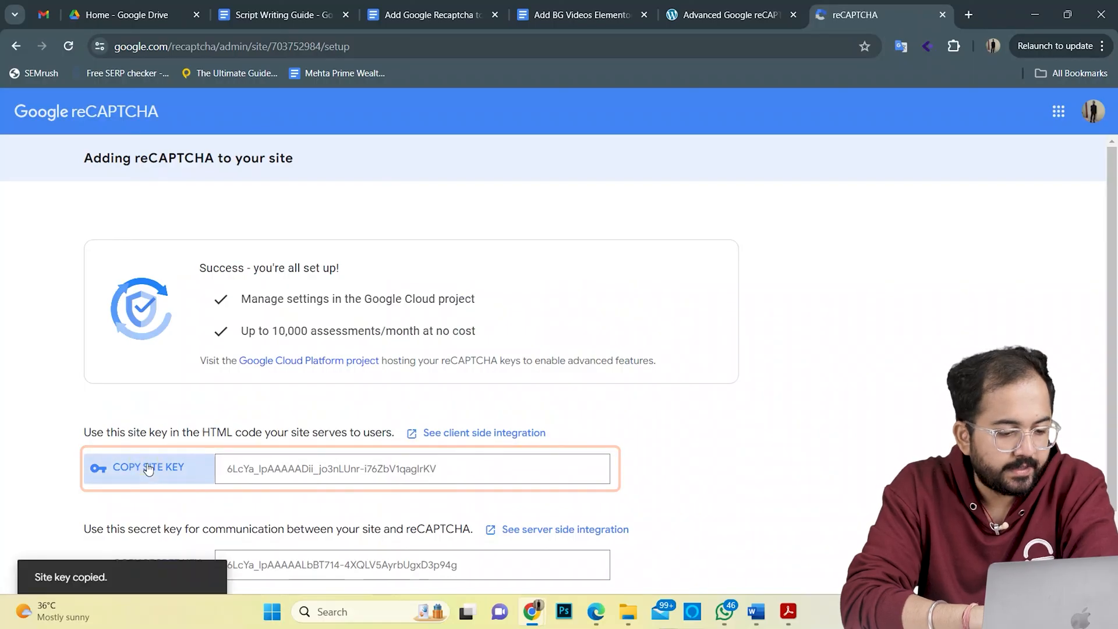
- Fill the plugin's captcha site key and secret key fields with the new reCAPTCHA keys
left_click(726, 14)
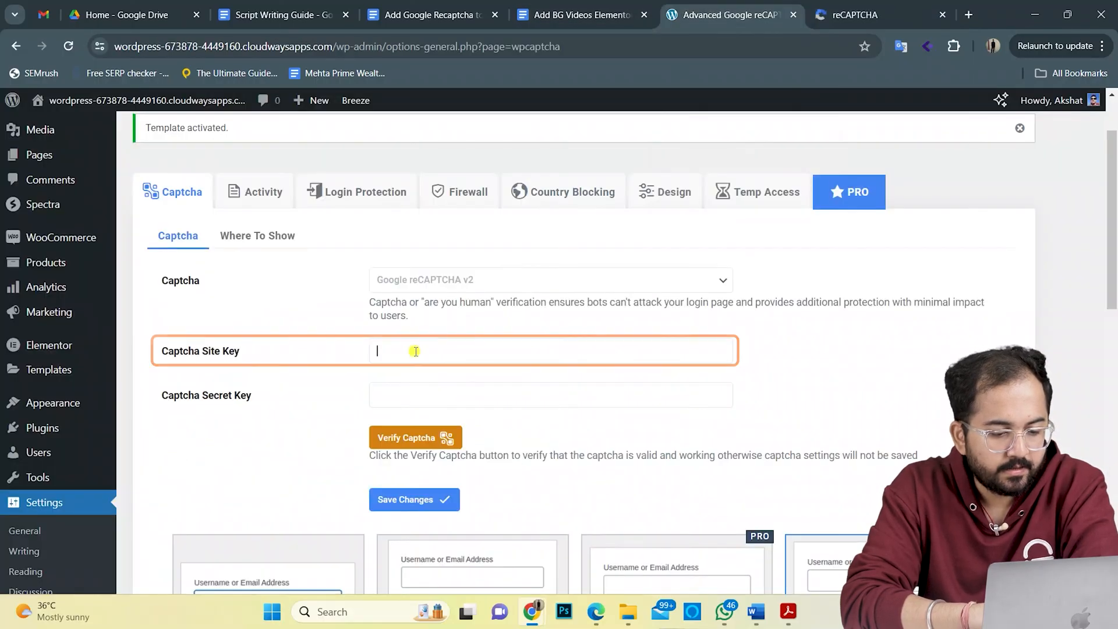
left_click(856, 14)
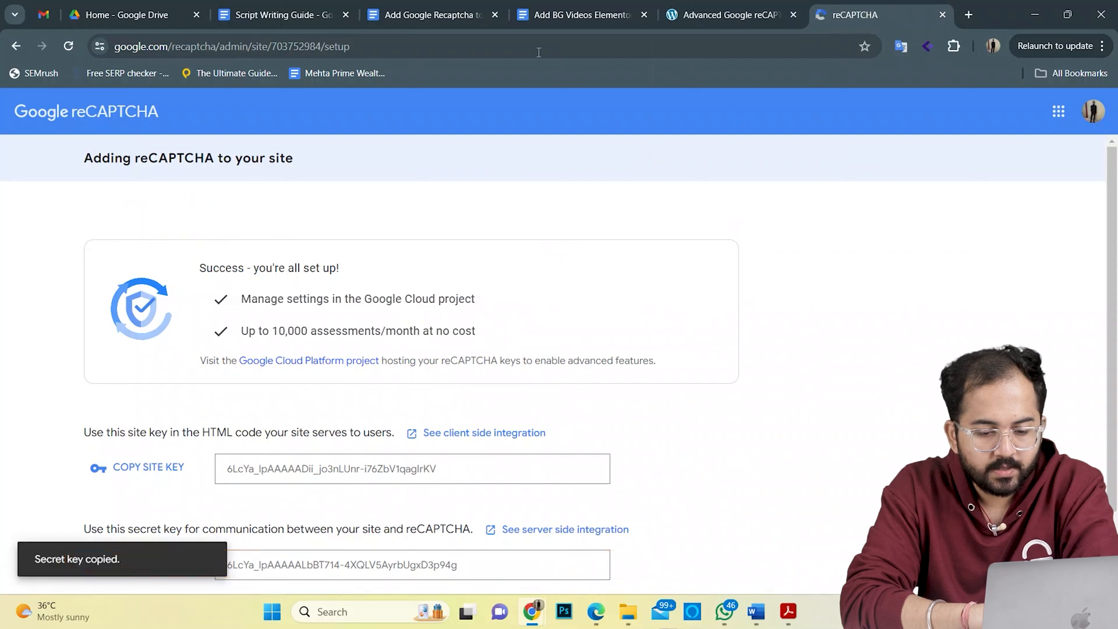
left_click(730, 14)
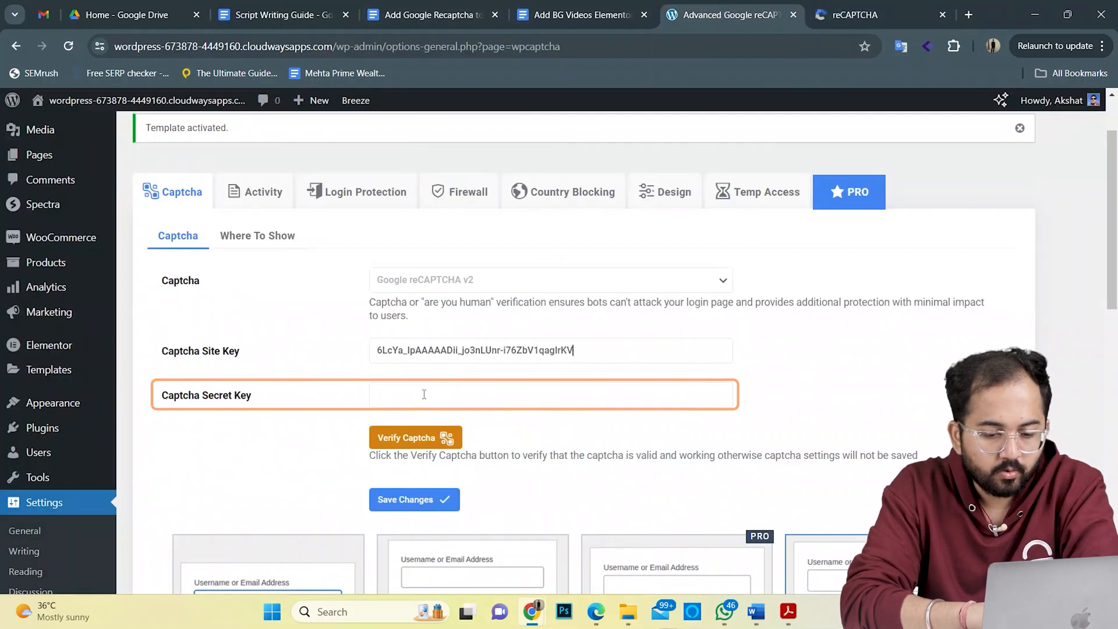
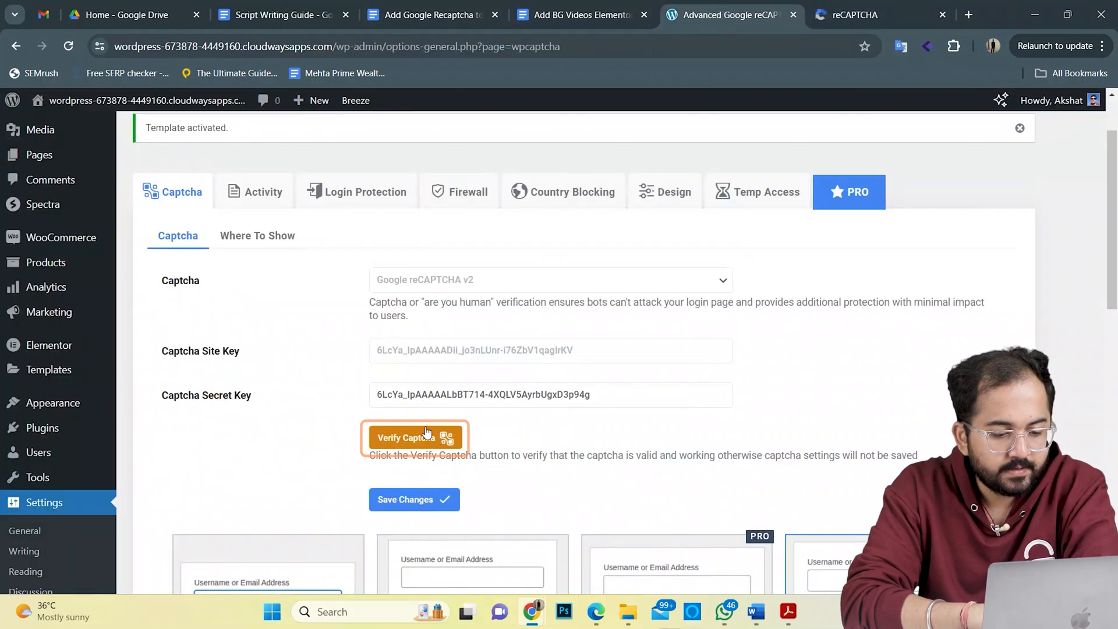
- Verify the captcha keys by passing the I'm not a robot check and acknowledge success
left_click(415, 437)
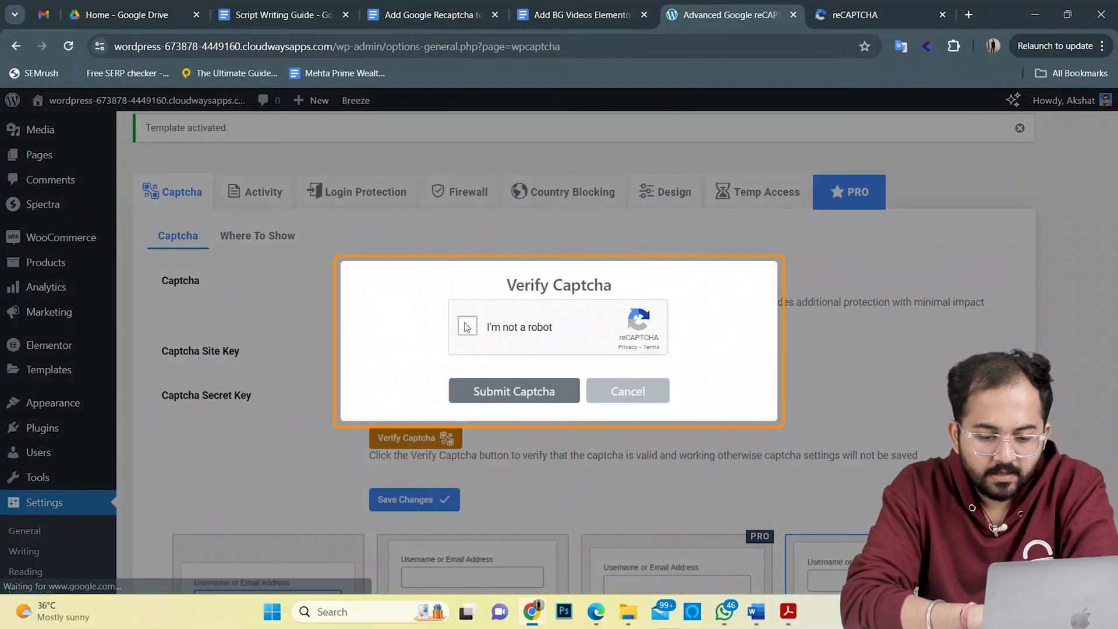
left_click(467, 327)
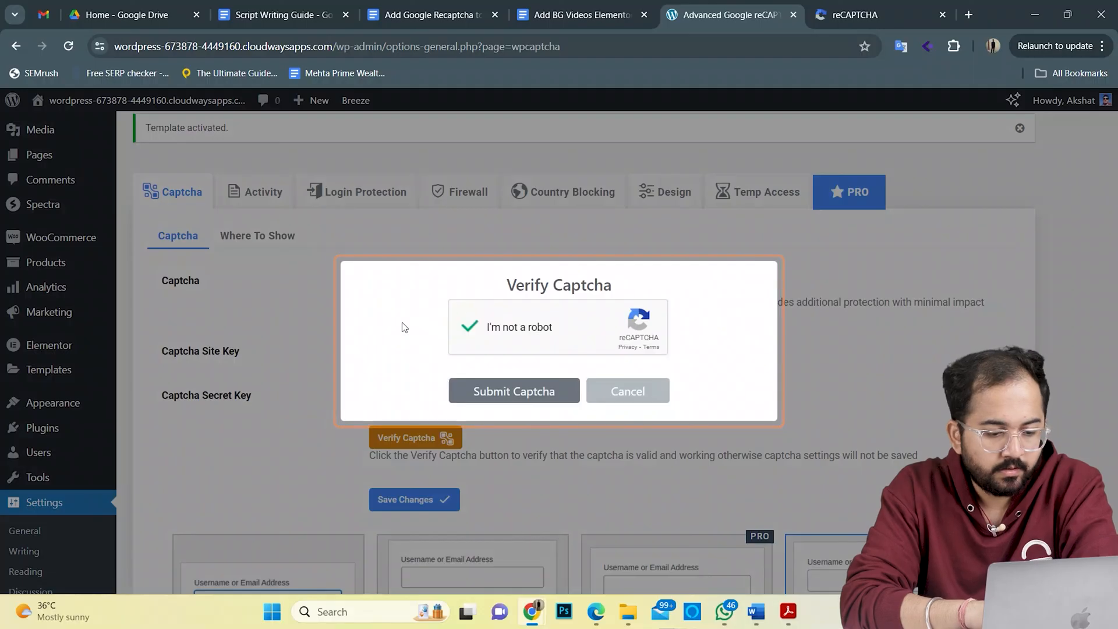
left_click(514, 391)
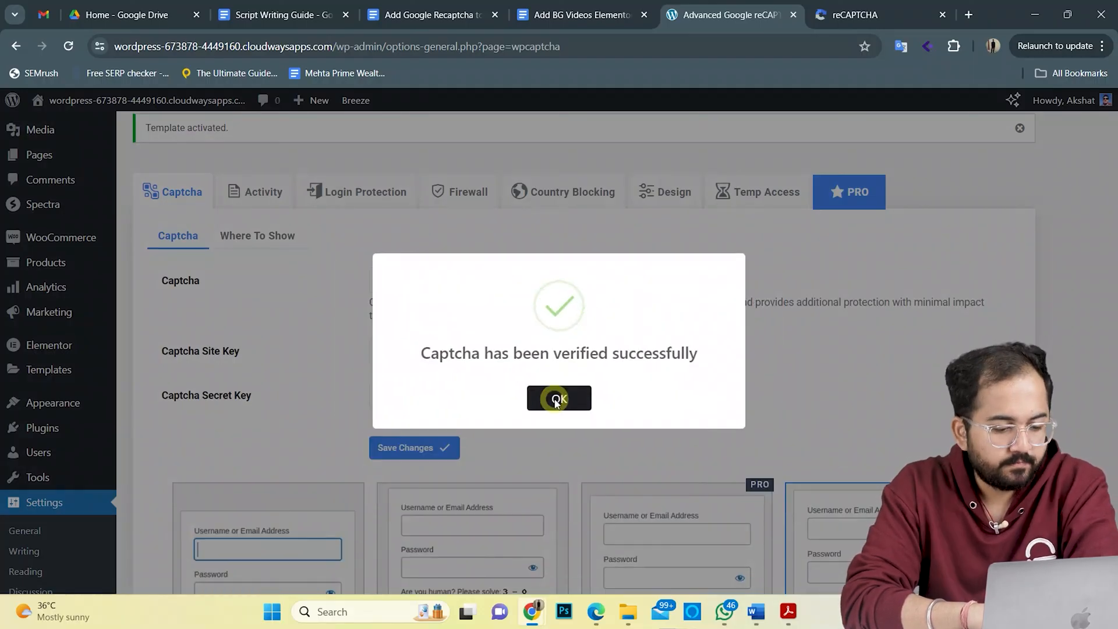
left_click(558, 399)
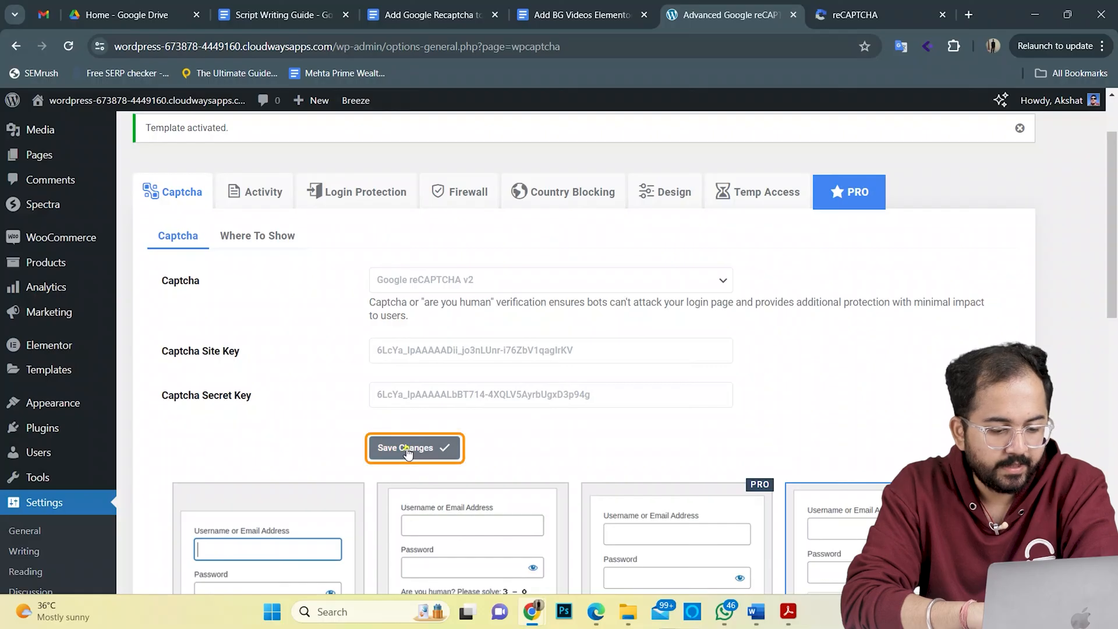
- Save the captcha settings and the Where To Show form toggles
left_click(256, 321)
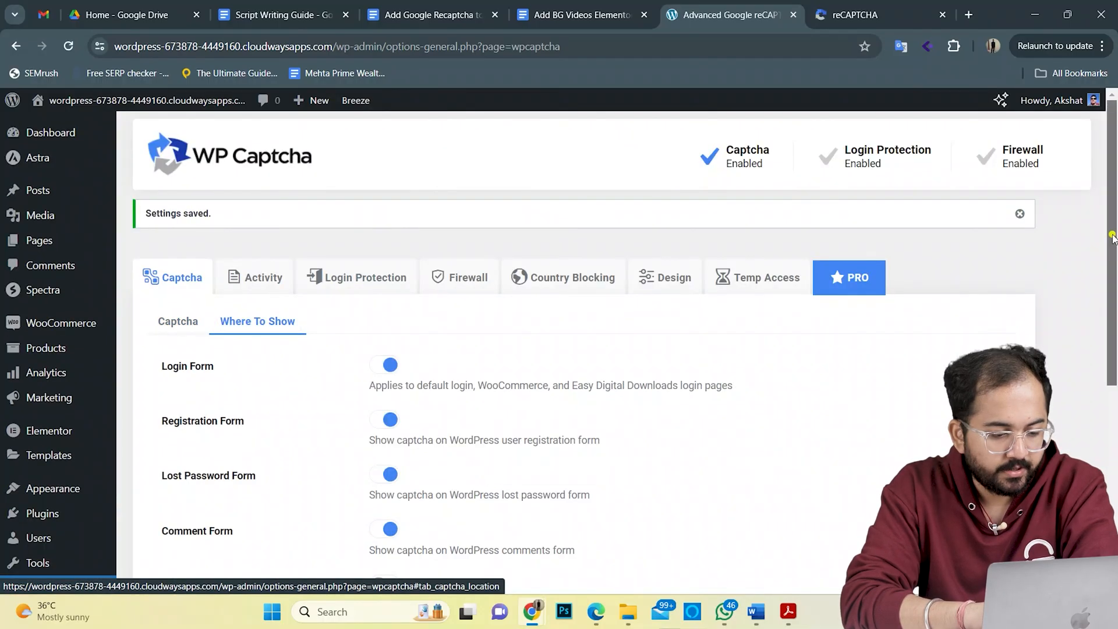
scroll("down", 3)
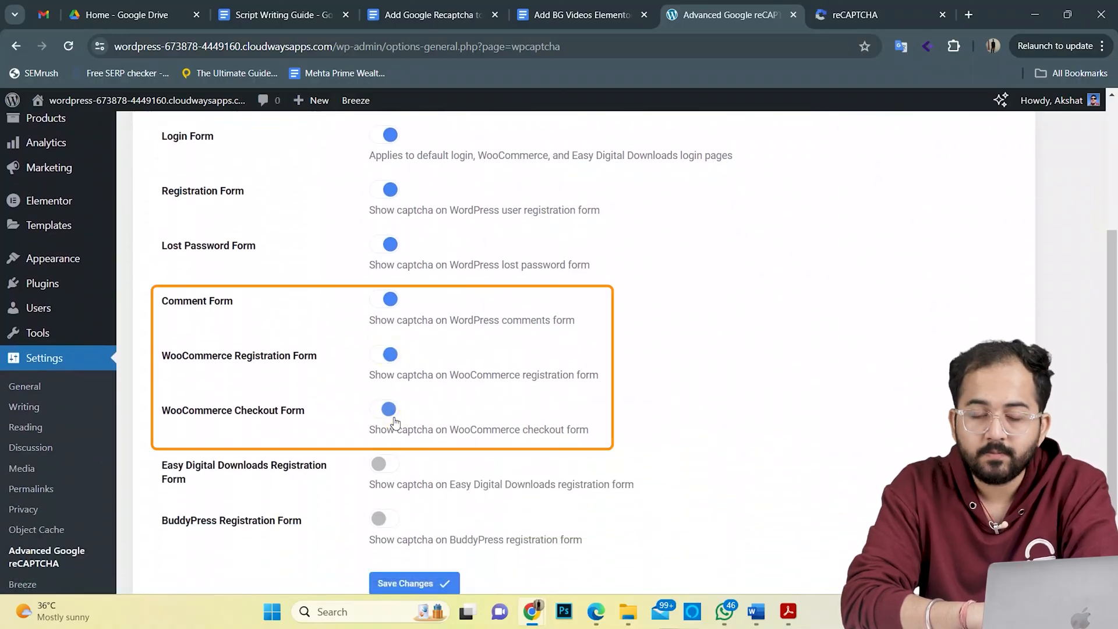
left_click(414, 583)
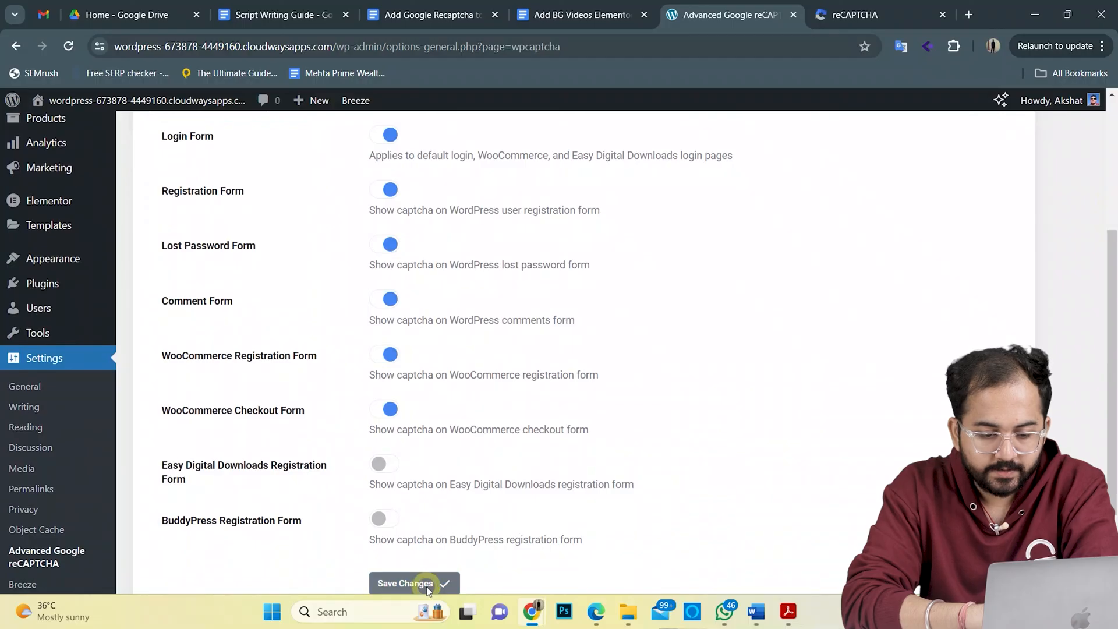
left_click(406, 583)
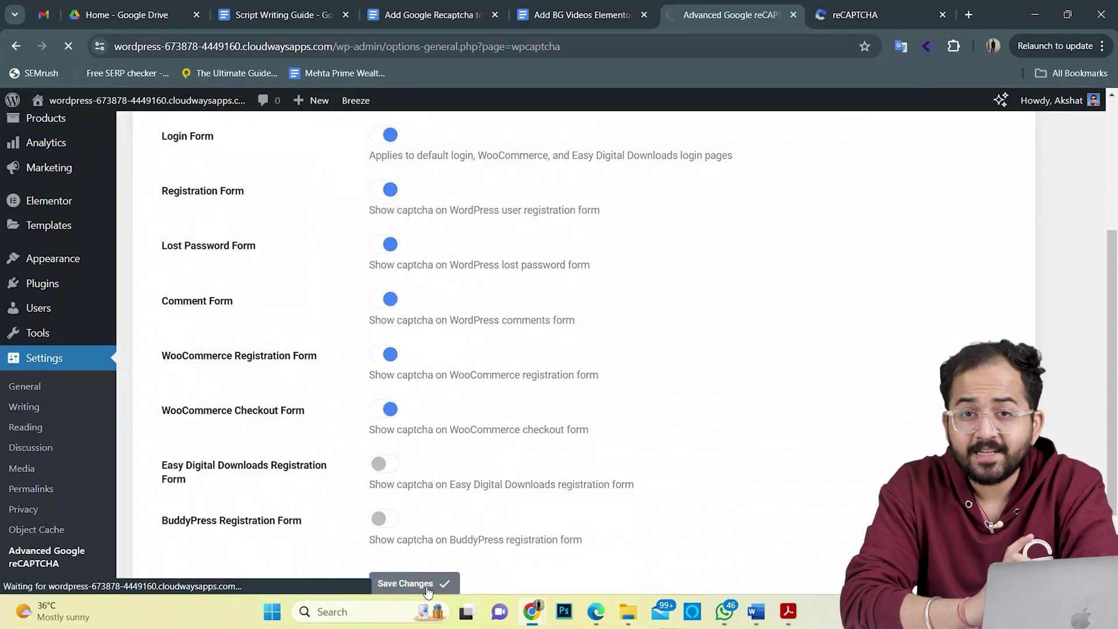
- Pass the I'm not a robot check on the login page and log in
left_click(405, 583)
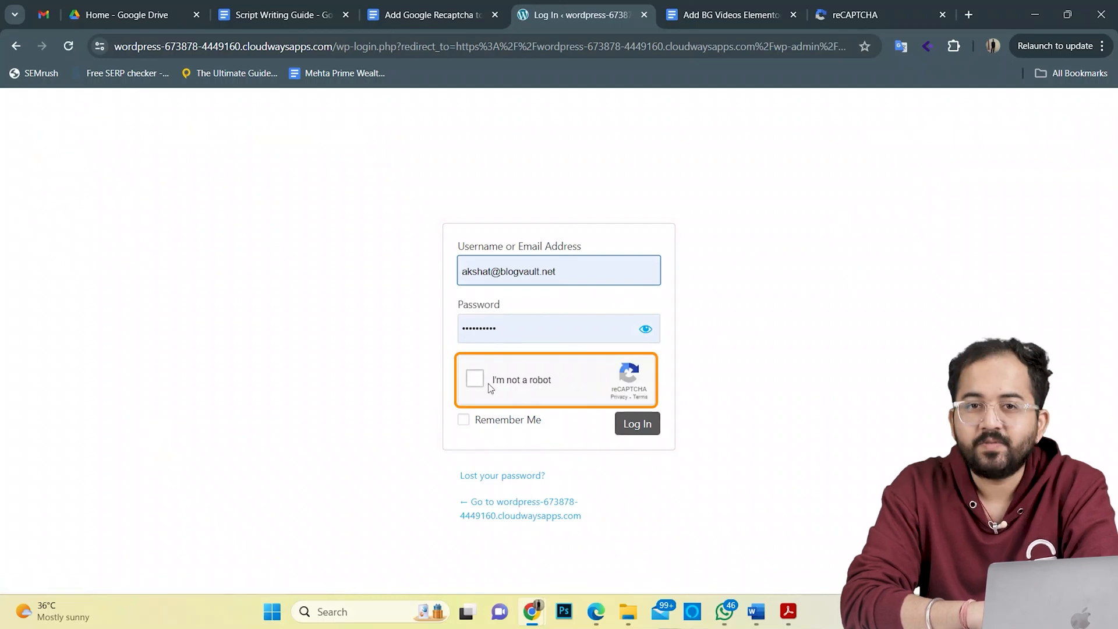
left_click(474, 378)
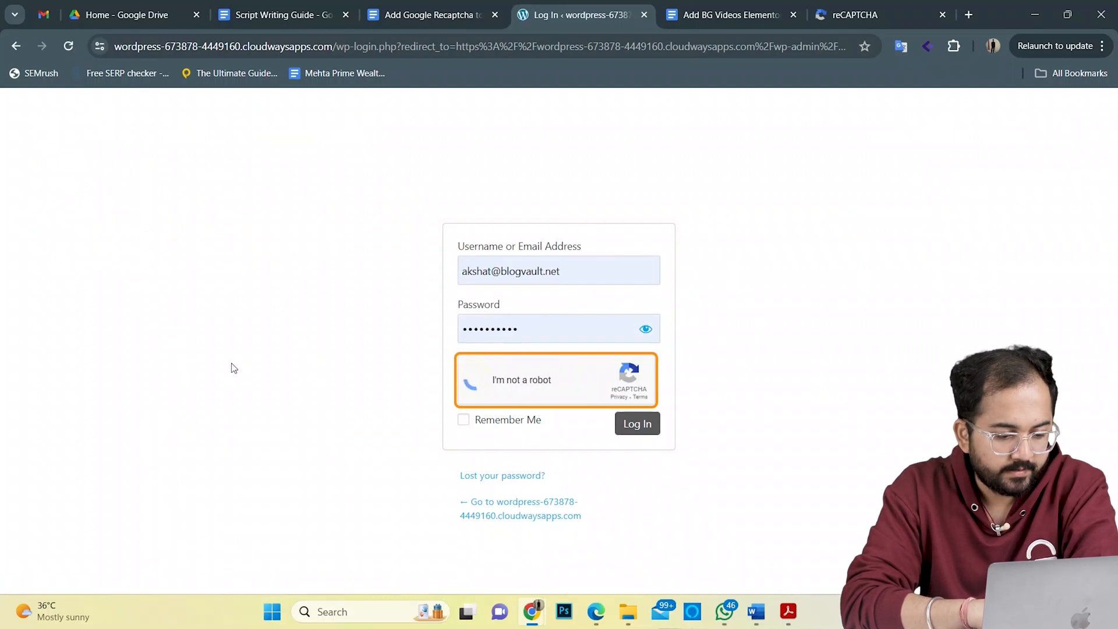
left_click(478, 380)
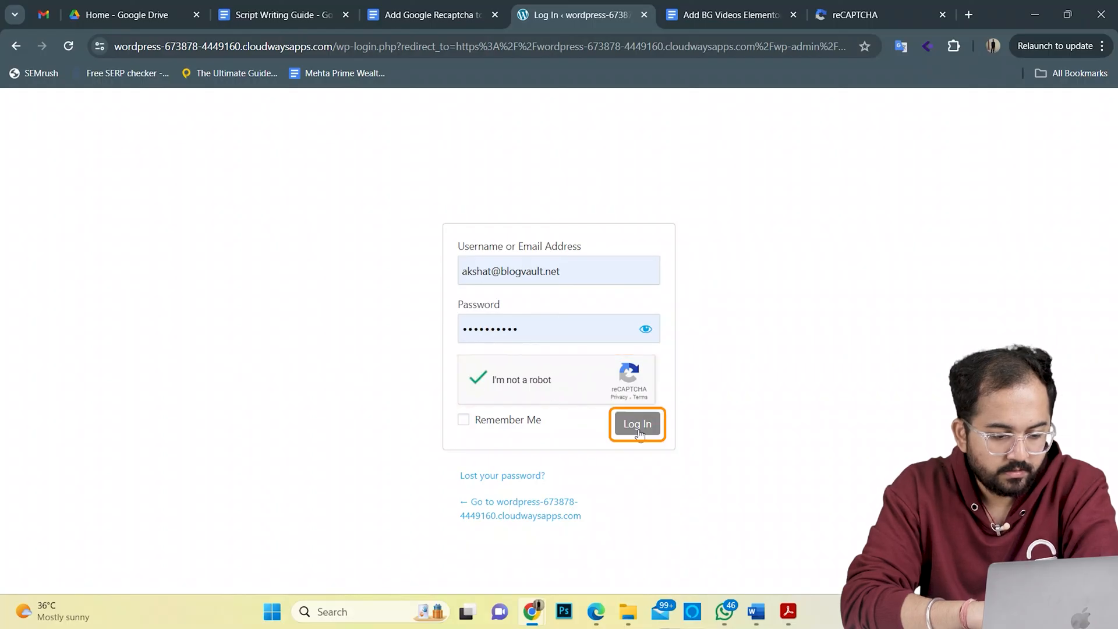
left_click(636, 424)
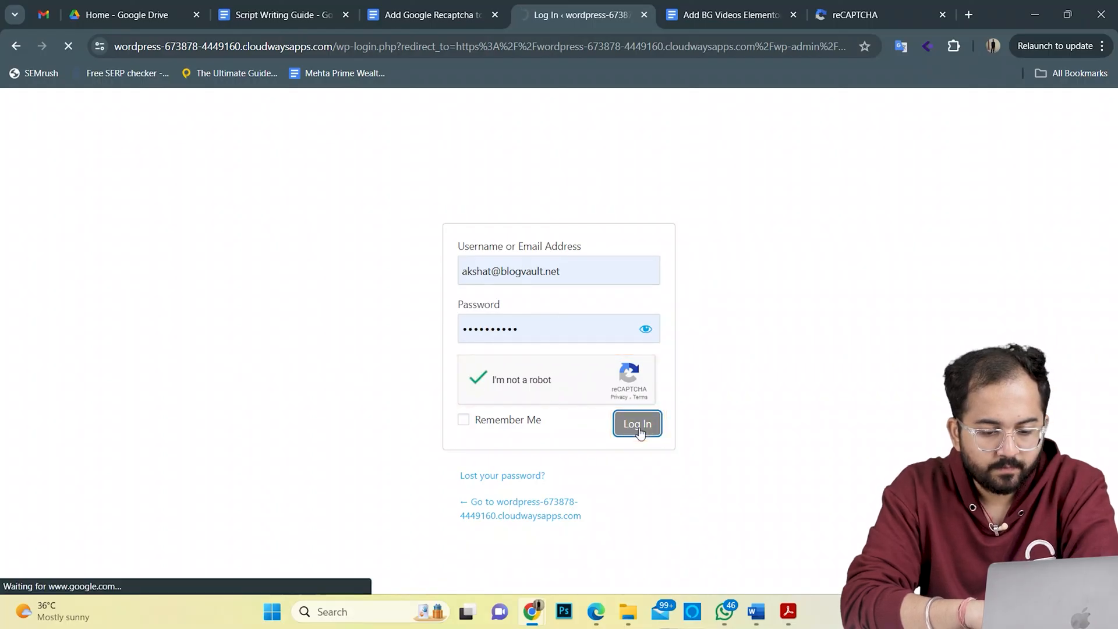
left_click(636, 424)
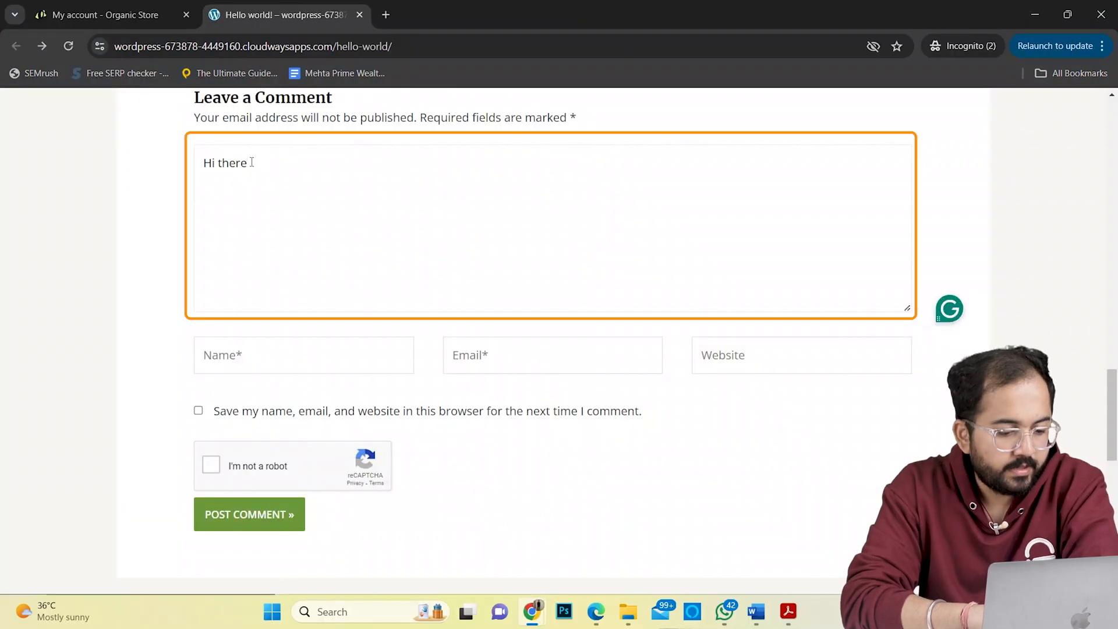
- Write a test comment, pass the robot check and post it on the Hello world post
type("!This is a test comment")
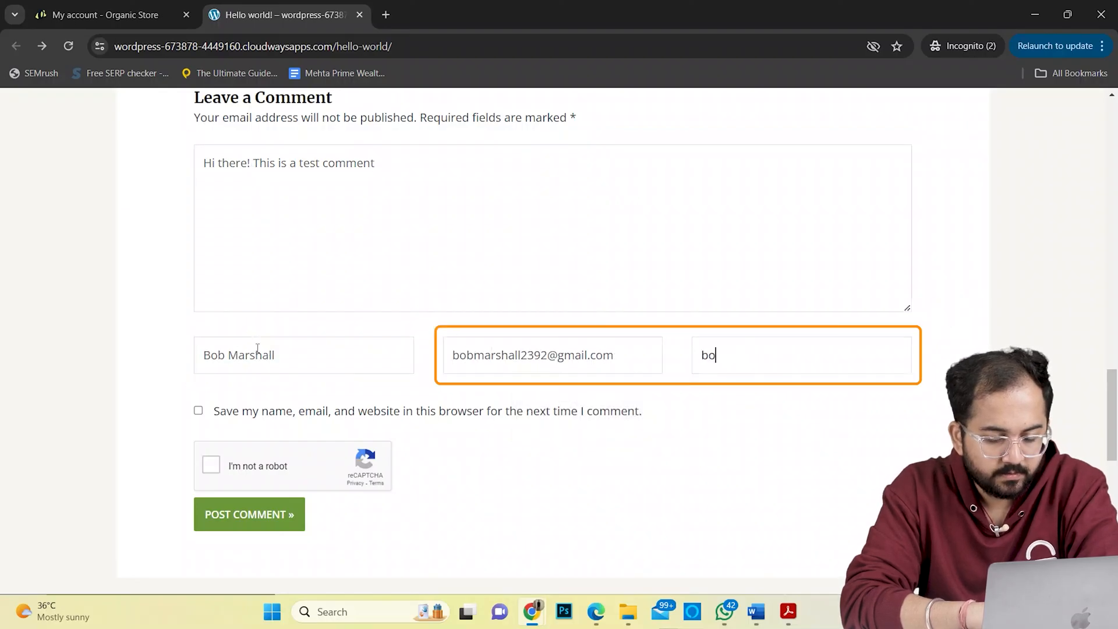
left_click(211, 466)
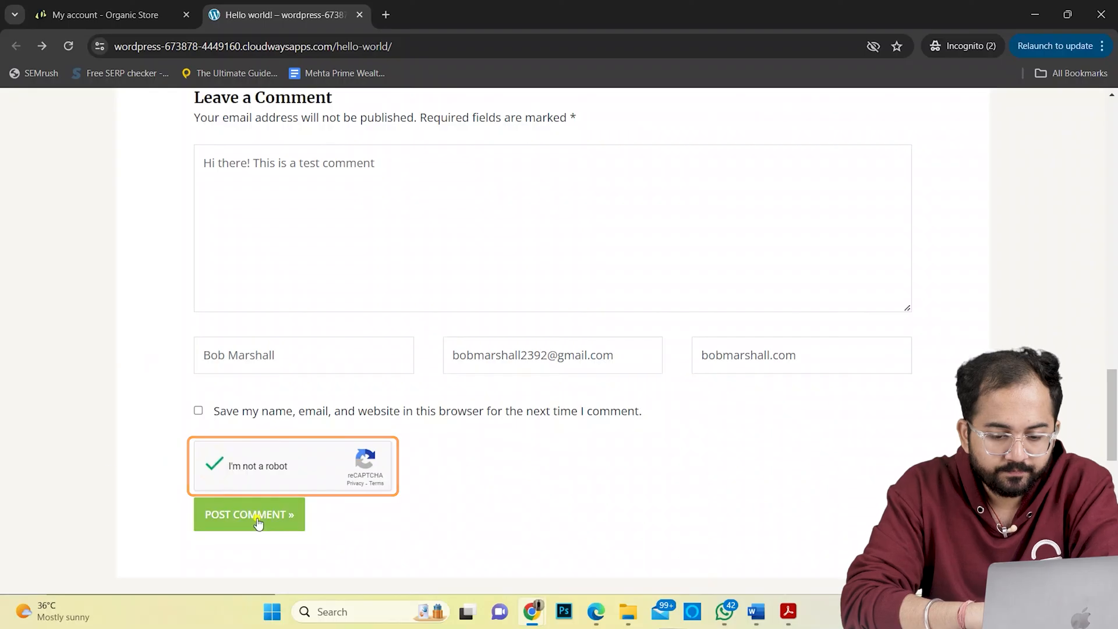
left_click(248, 513)
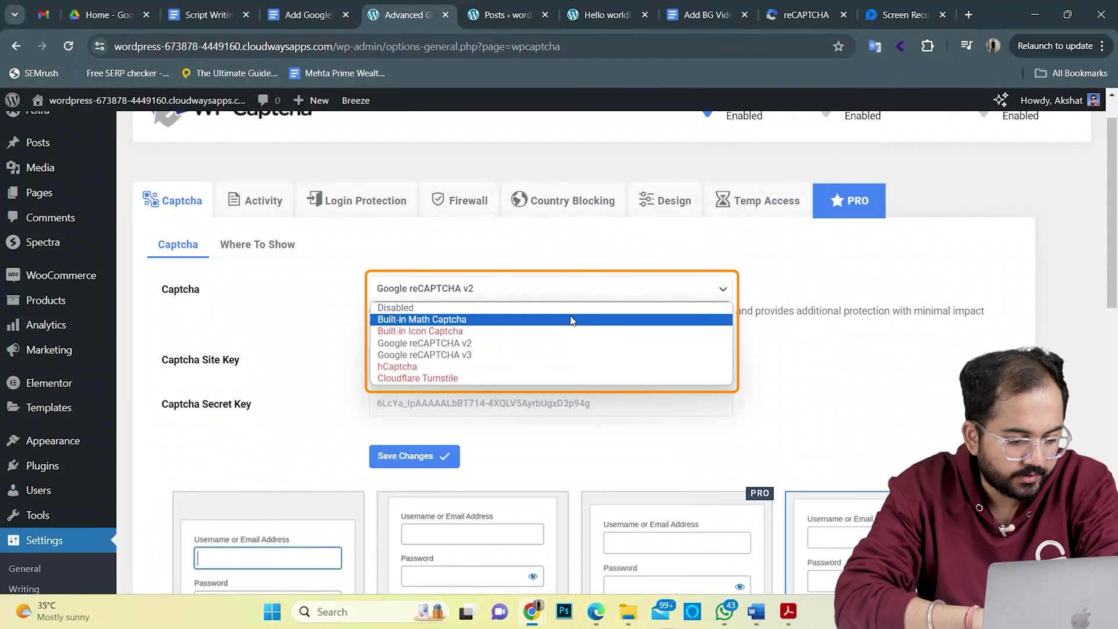
- Set the plugin's captcha type to Google reCAPTCHA v3
left_click(423, 354)
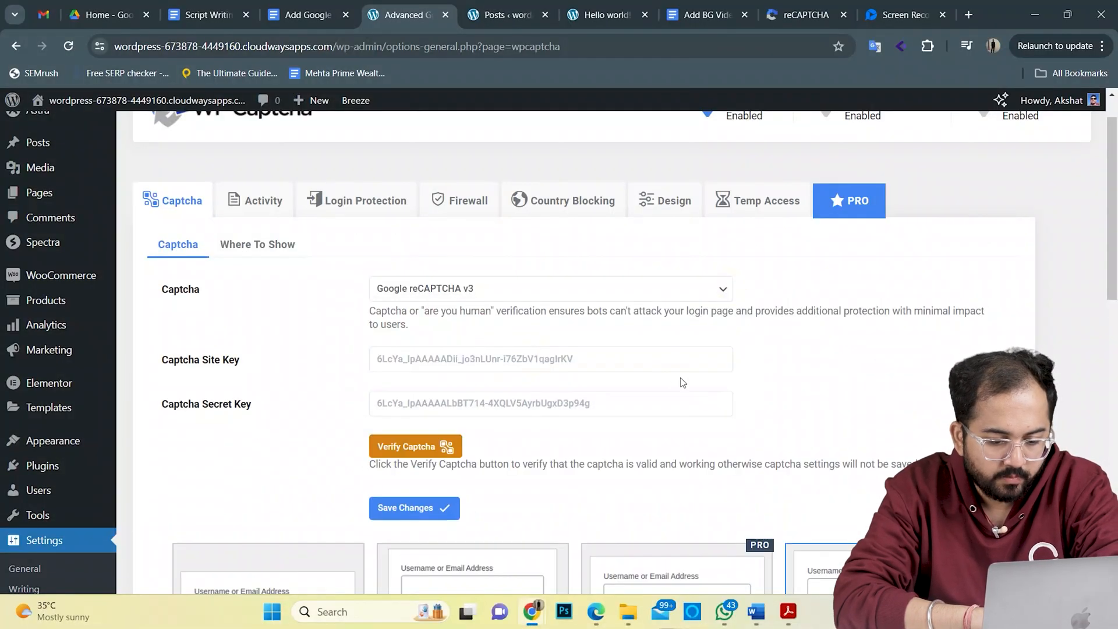
left_click(548, 359)
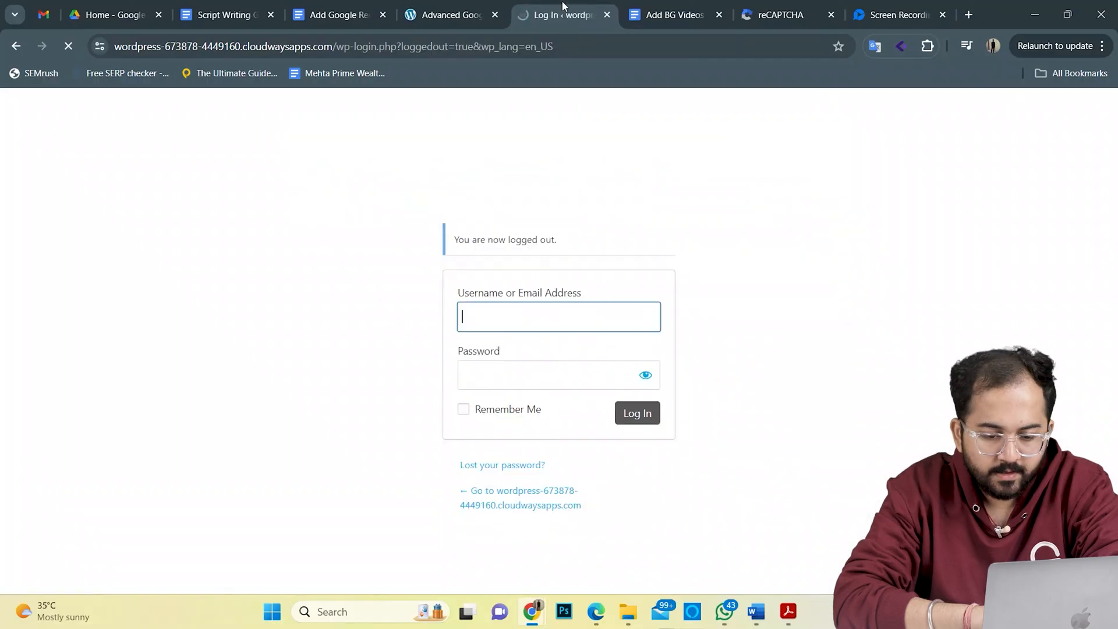
- Sign in with the saved credentials on the login page showing the reCAPTCHA v3 badge
left_click(558, 316)
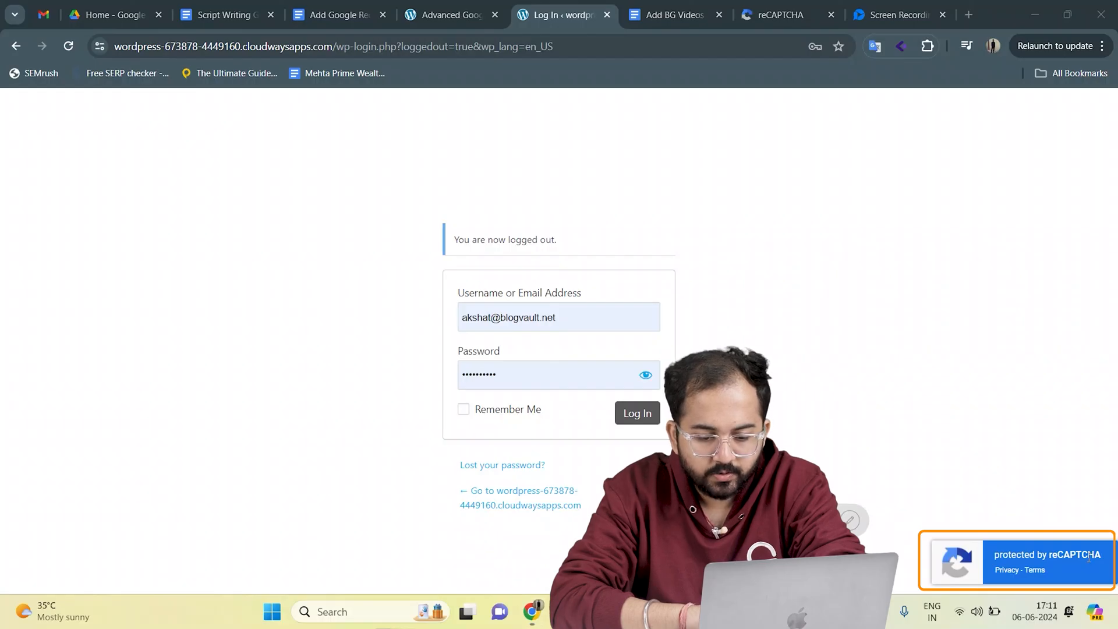
left_click(636, 412)
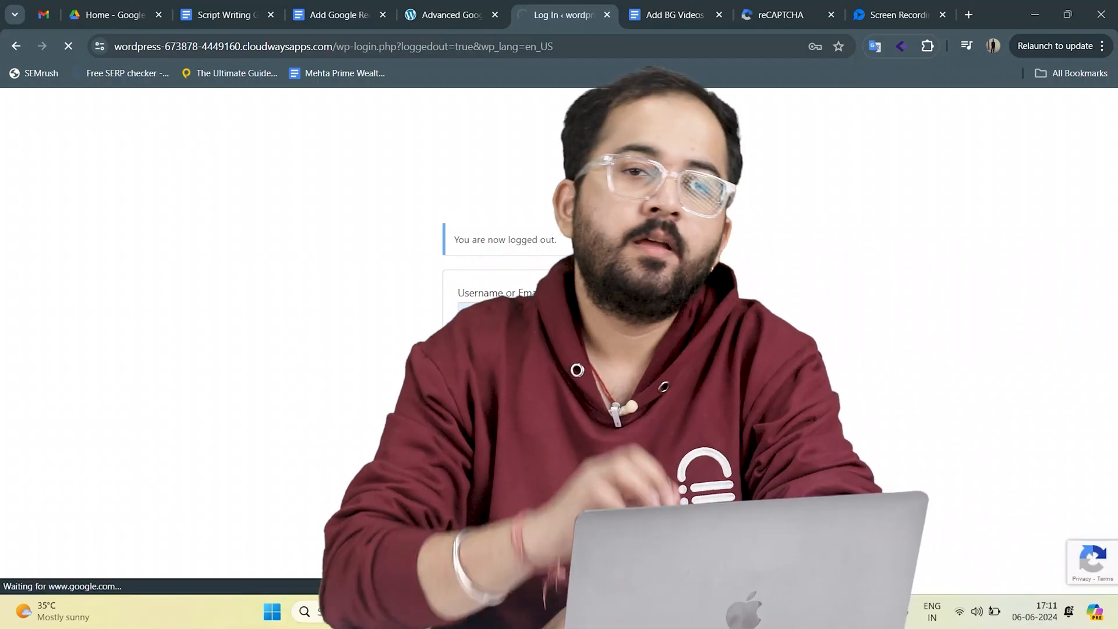